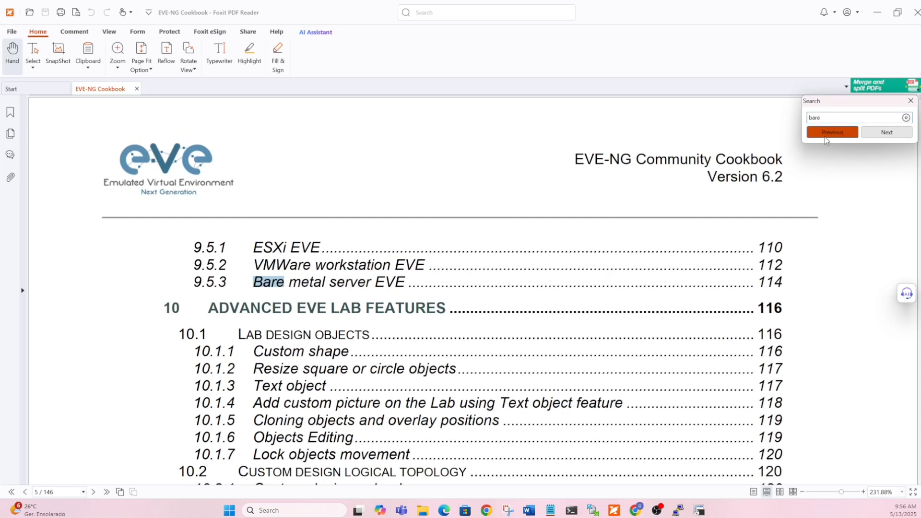
Jump to the previous 'bare' match for the Bare metal server section in the cookbook.
left_click(831, 132)
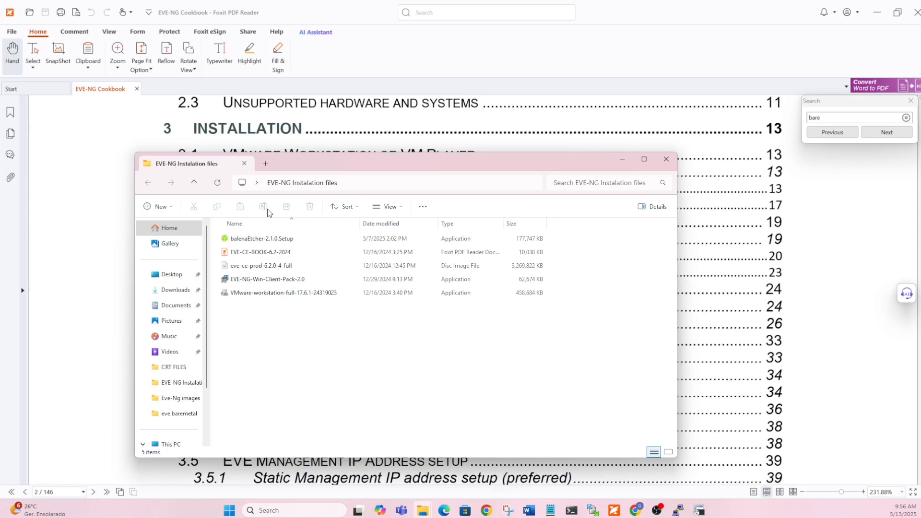
Point out the EVE-CE-BOOK cookbook, the EVE-NG community ISO image and the balenaEtcher installer.
left_click(260, 253)
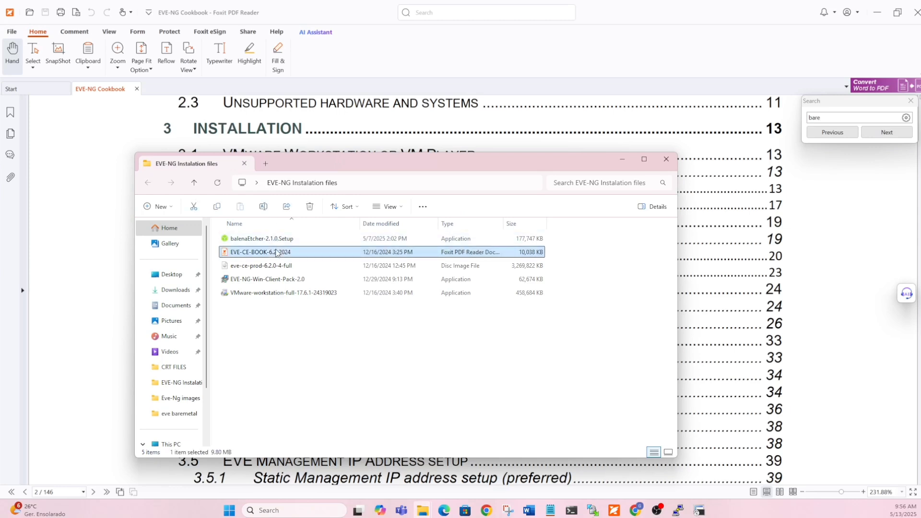
left_click(260, 265)
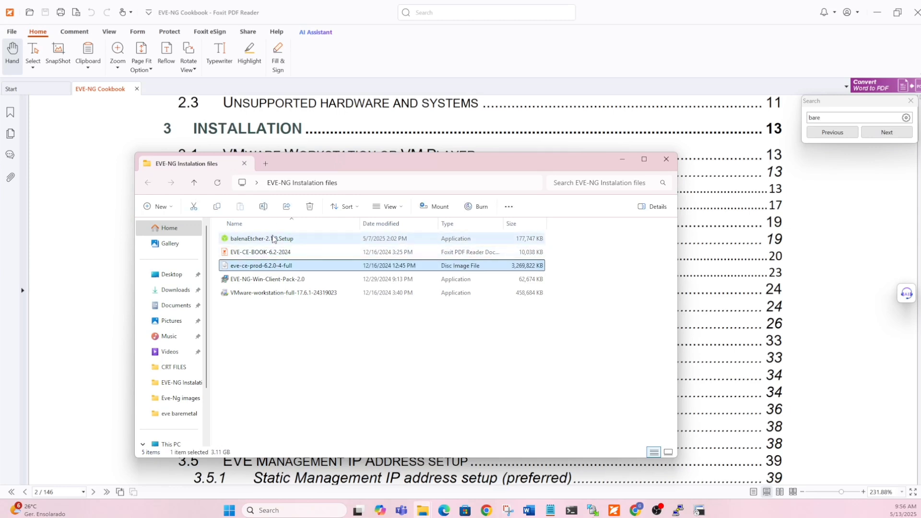
left_click(261, 238)
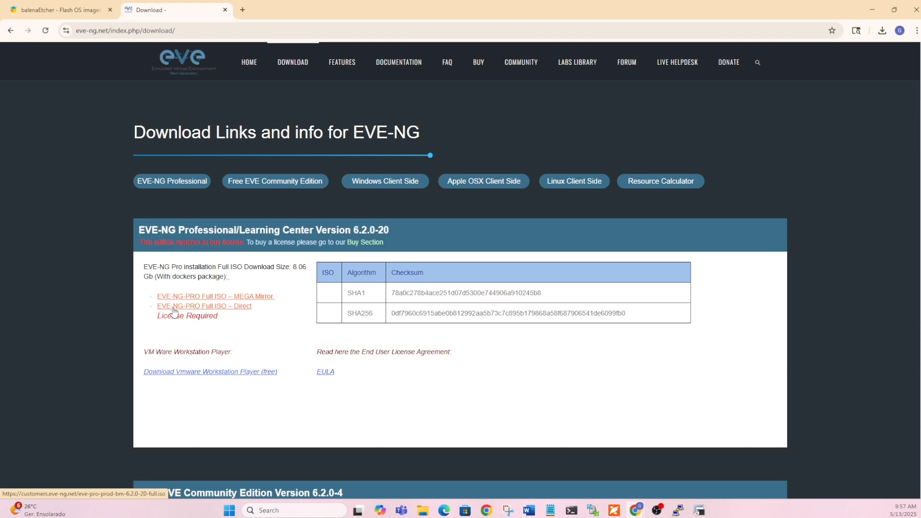
Bring the Free EVE Community Edition 6.2.0-4 section into view and highlight its heading.
scroll("down", 3)
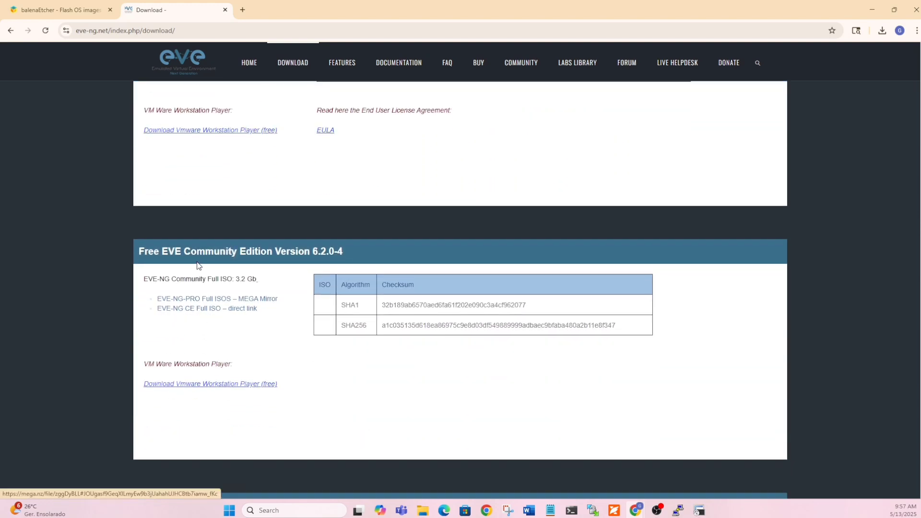
double_click(326, 250)
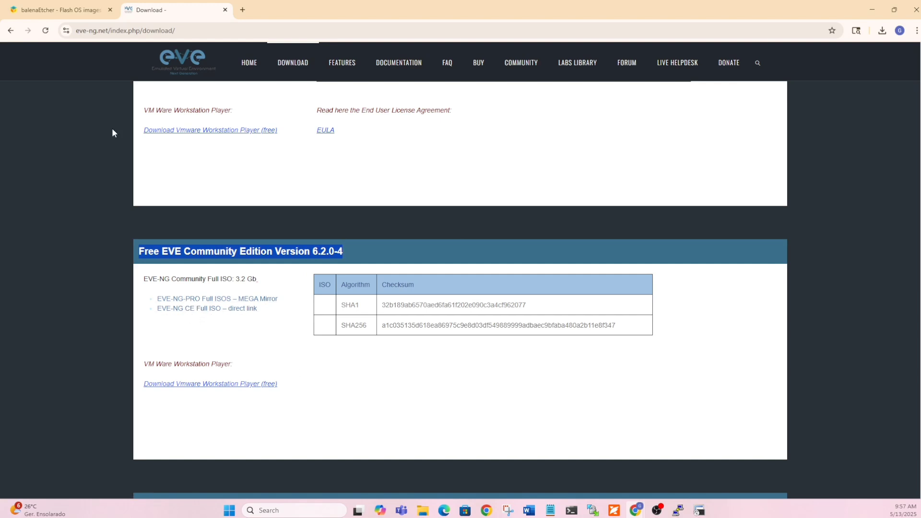
Switch to the balenaEtcher site and scroll to the Download Etcher installer table.
left_click(58, 10)
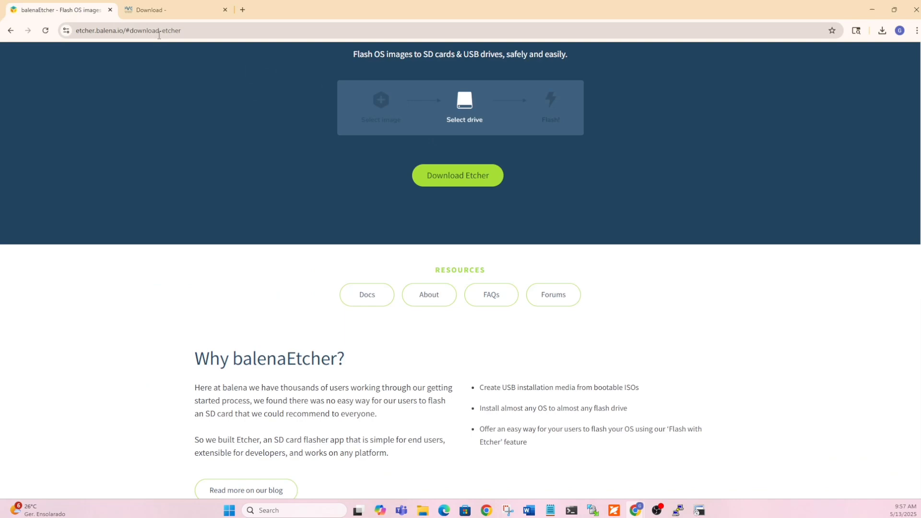
scroll("down", 3)
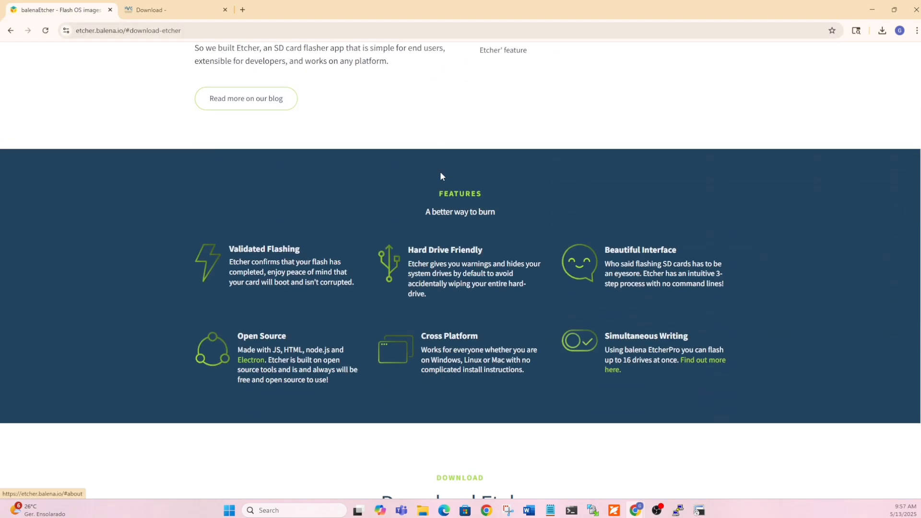
scroll("down", 3)
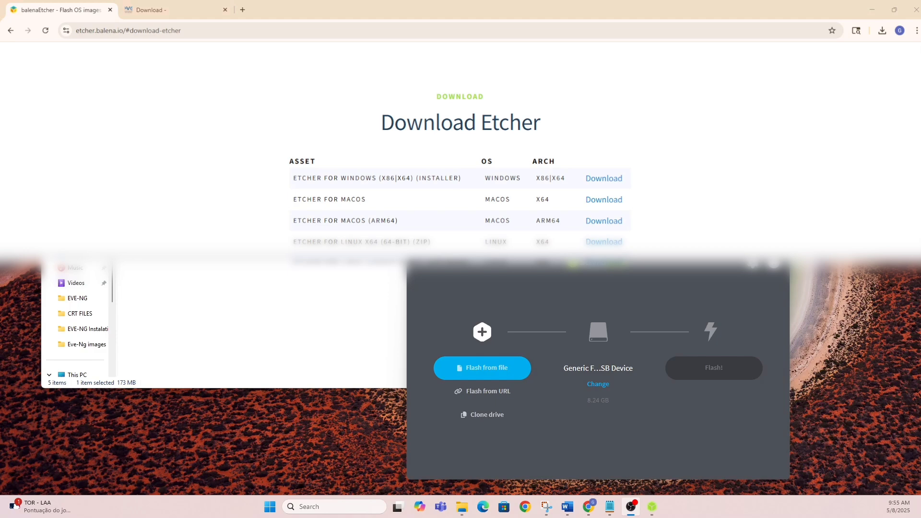
Load the eve-ce-prod-6.2.0-4-full ISO from Desktop > EVE-NG Instalation files as the image.
left_click(482, 367)
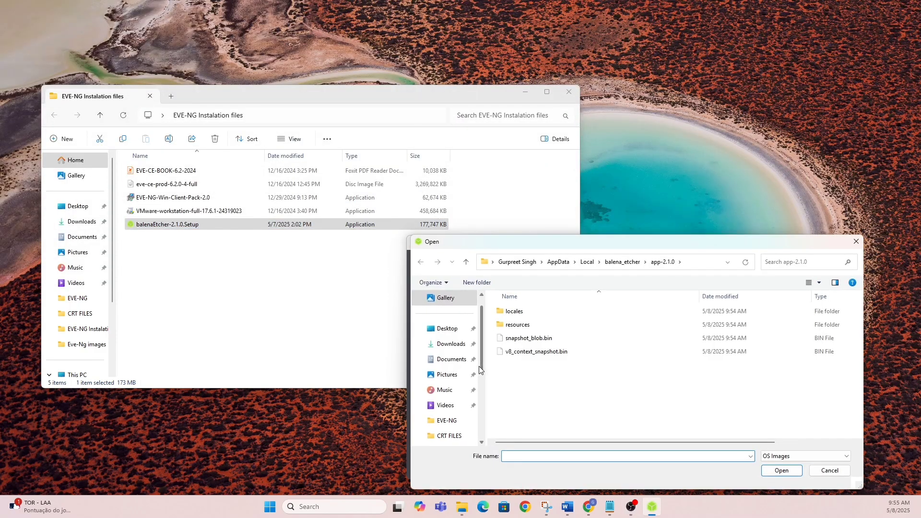
left_click(447, 329)
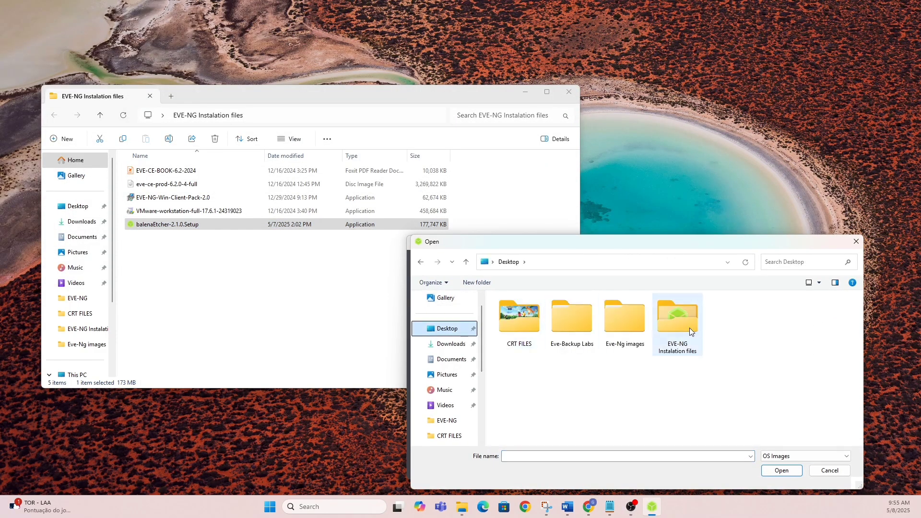
double_click(676, 315)
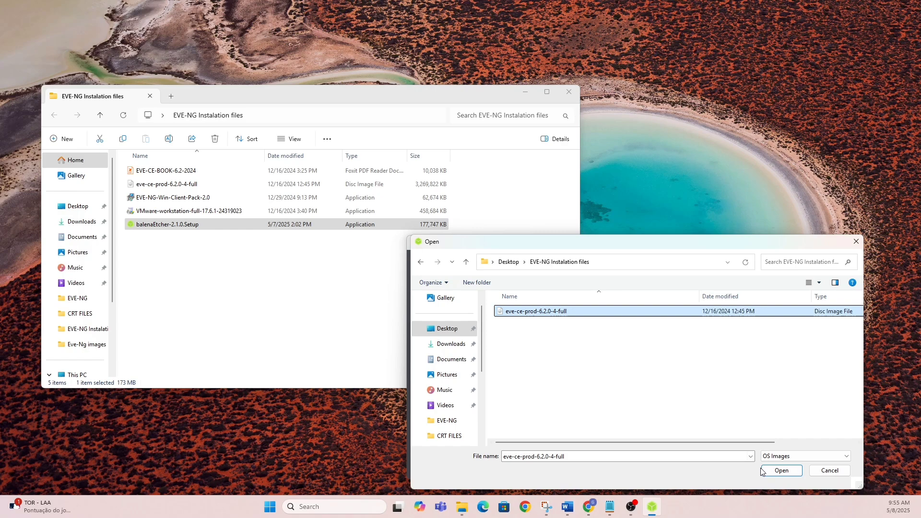
left_click(781, 470)
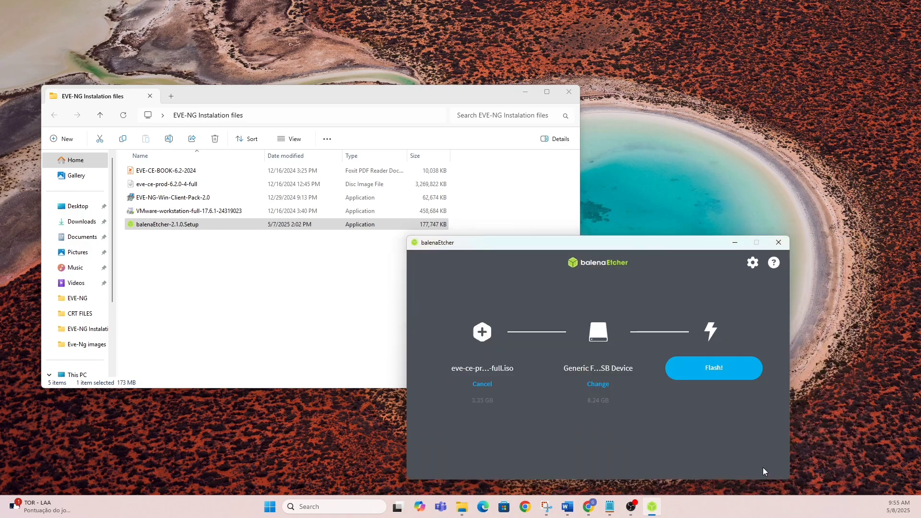
mouse_move(579, 408)
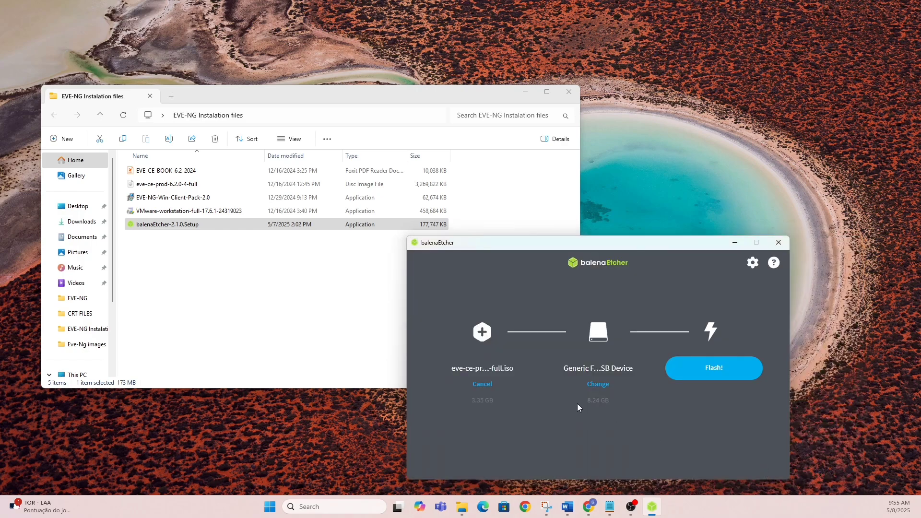
Target the Generic Flash Disk USB Device and start flashing the ISO to it.
left_click(598, 384)
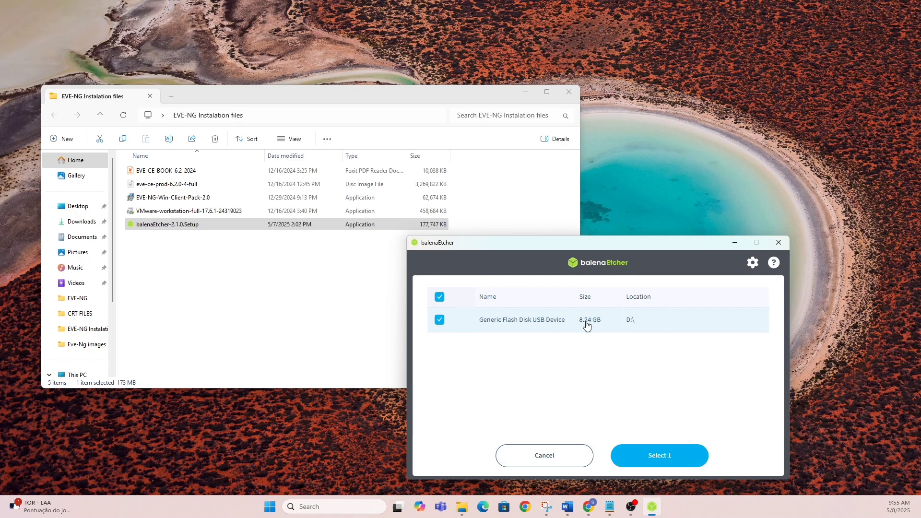
left_click(658, 455)
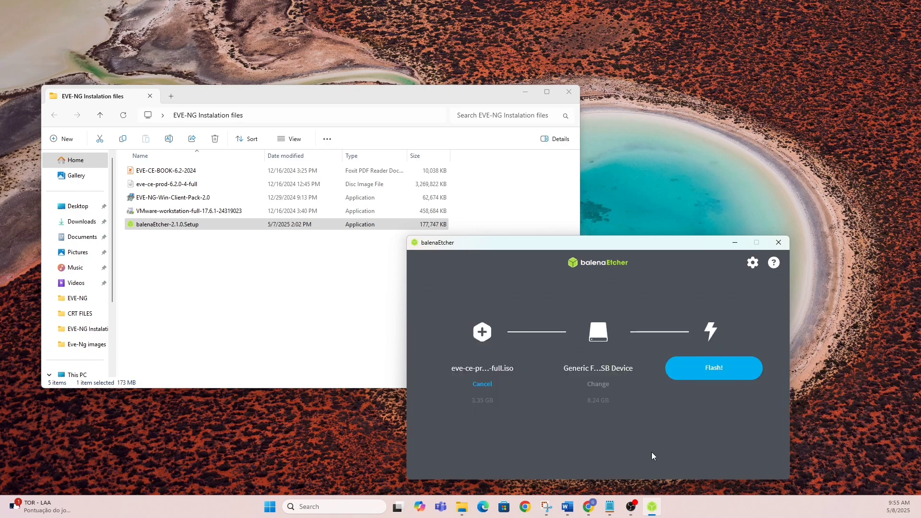
left_click(713, 368)
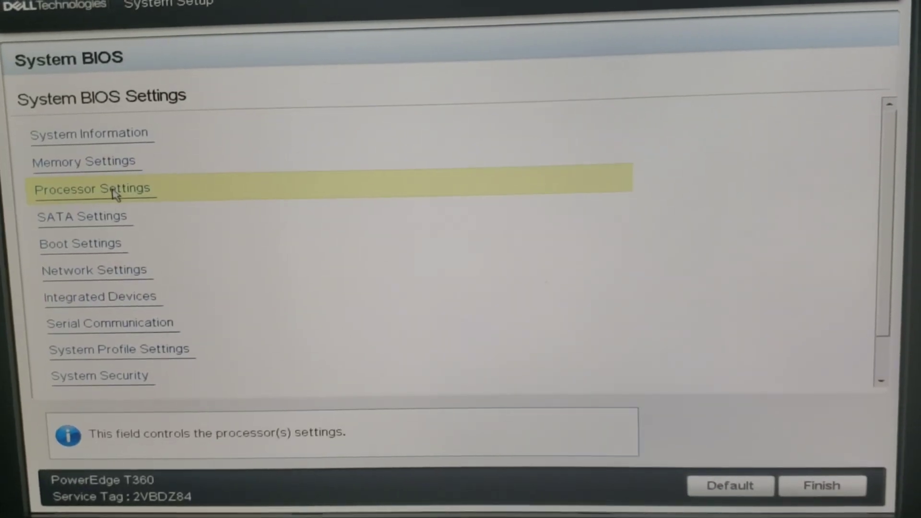
Check Processor Settings for virtualization and set Boot Settings > Generic USB Boot to Enabled.
left_click(92, 189)
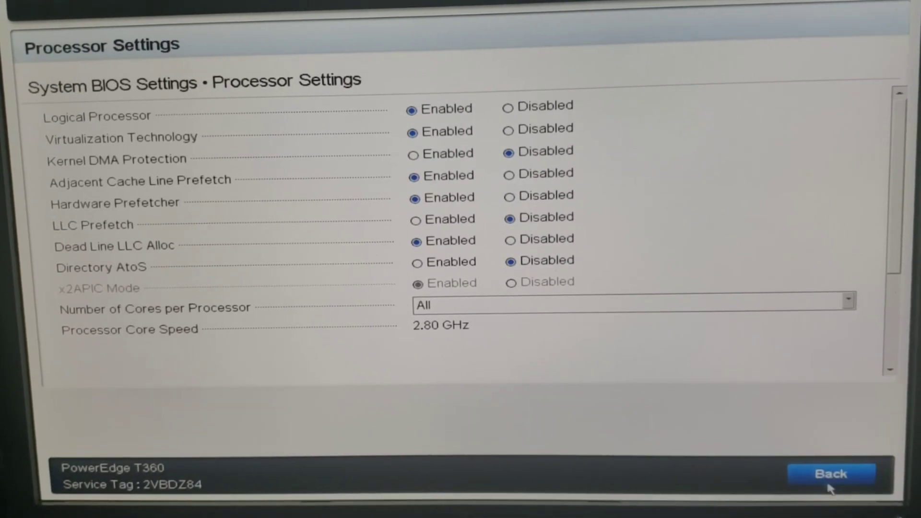
left_click(830, 473)
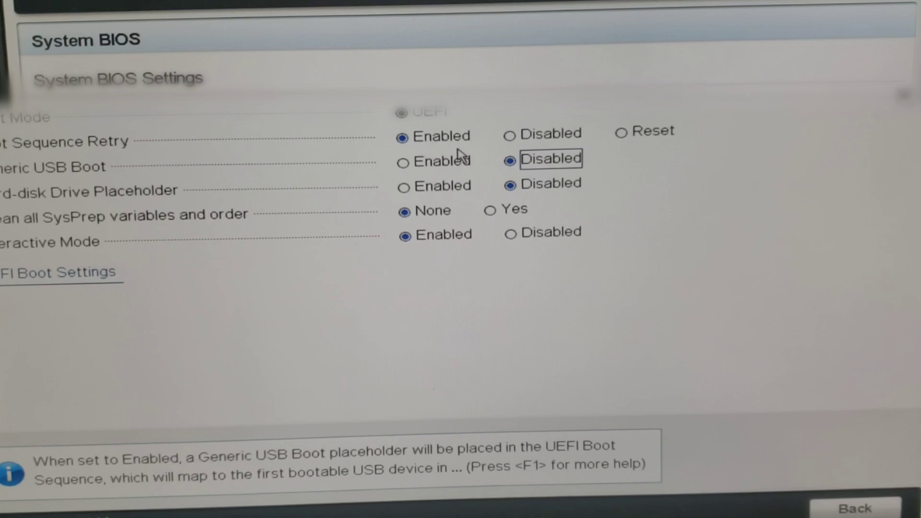
left_click(403, 158)
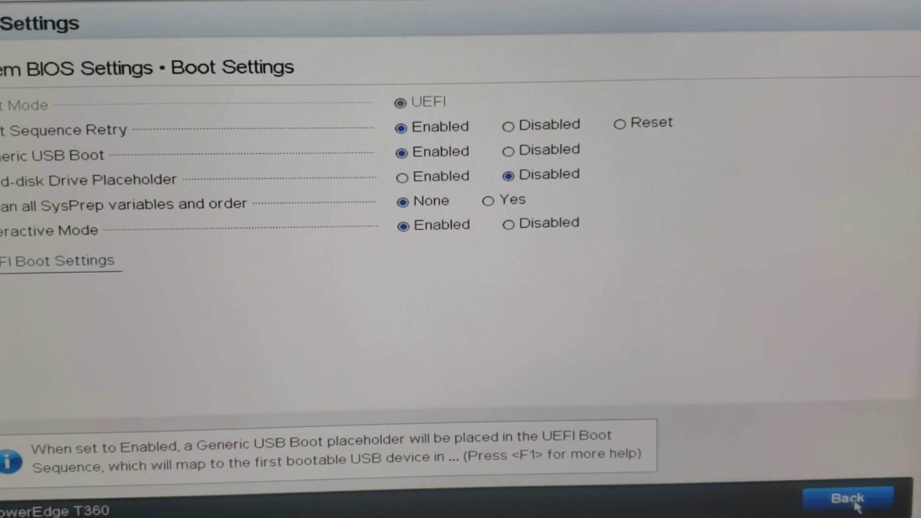
left_click(847, 498)
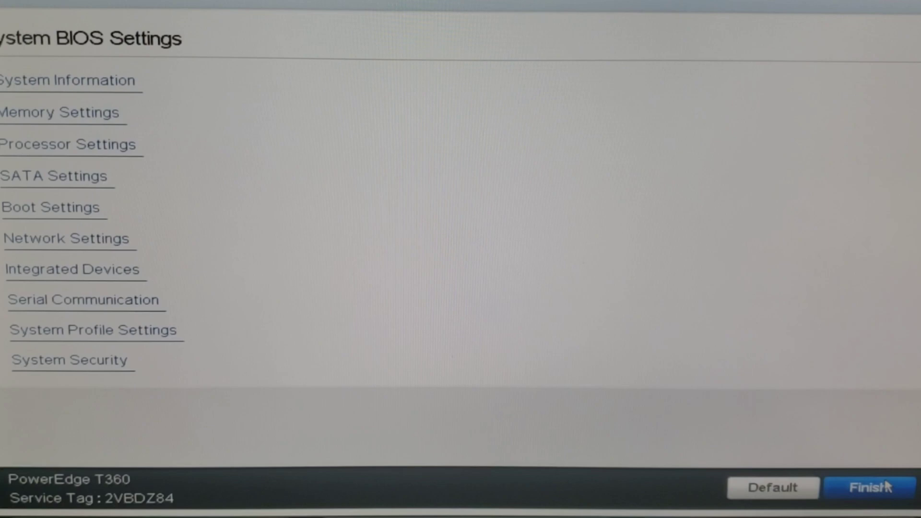
left_click(73, 268)
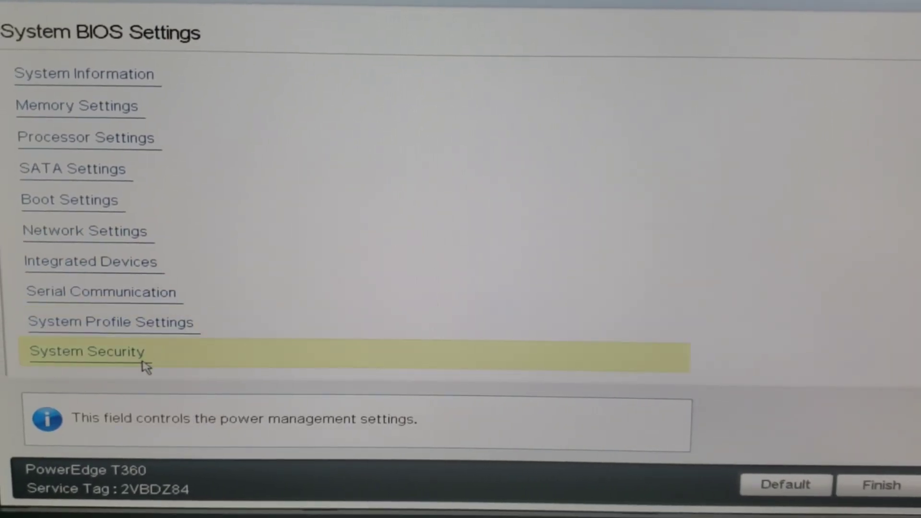
mouse_move(880, 483)
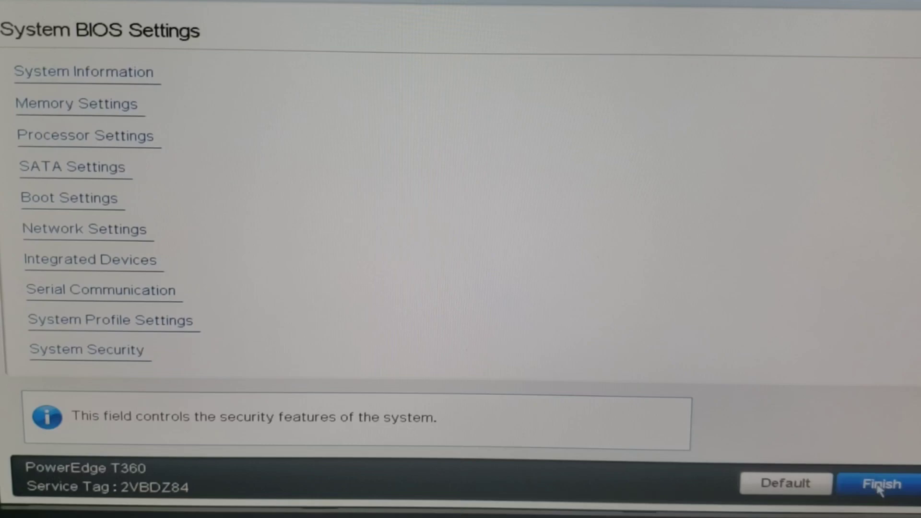
Save the changed BIOS settings and exit System Setup so the server reboots.
left_click(880, 483)
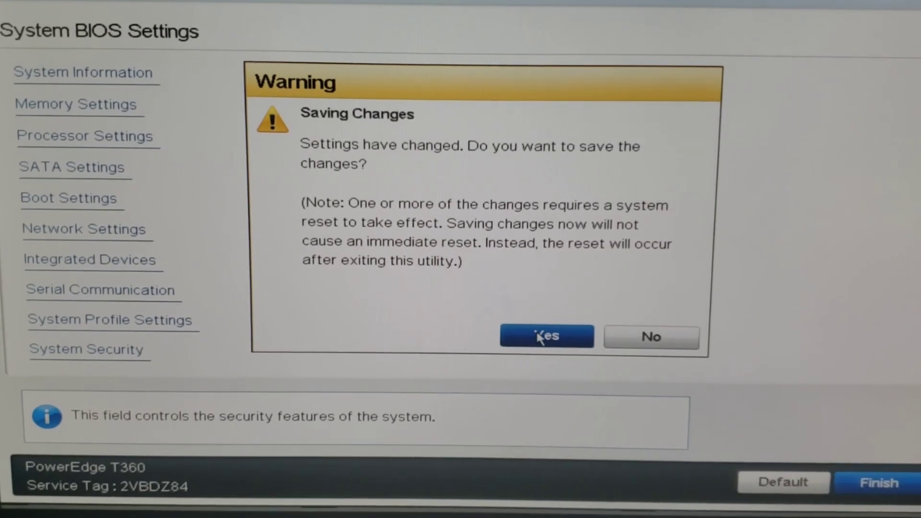
left_click(546, 336)
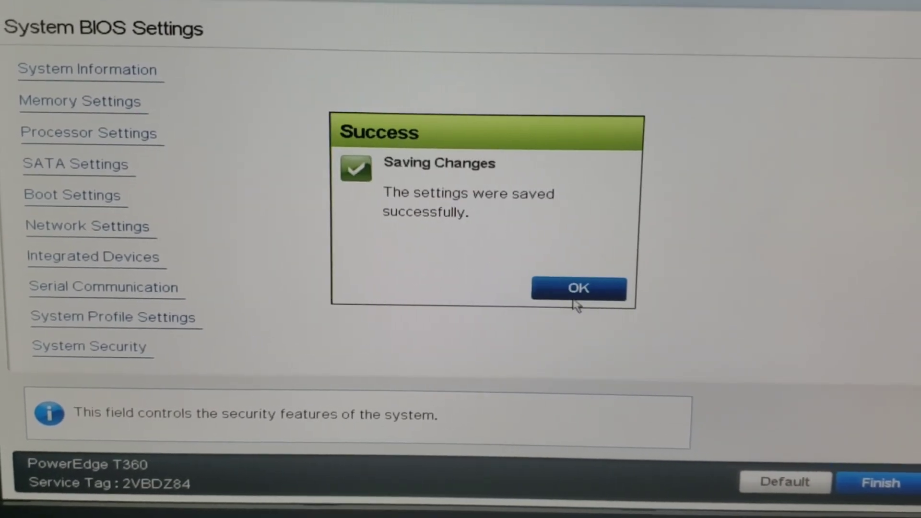
left_click(578, 288)
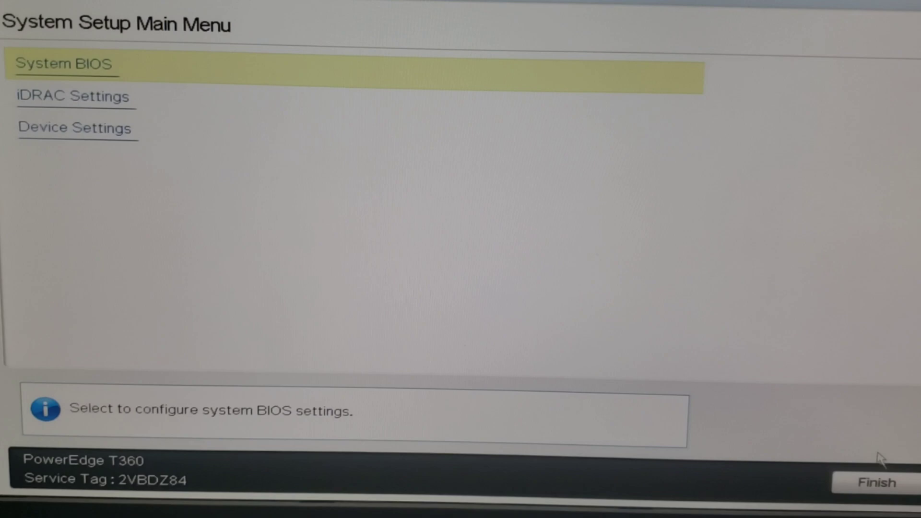
left_click(875, 483)
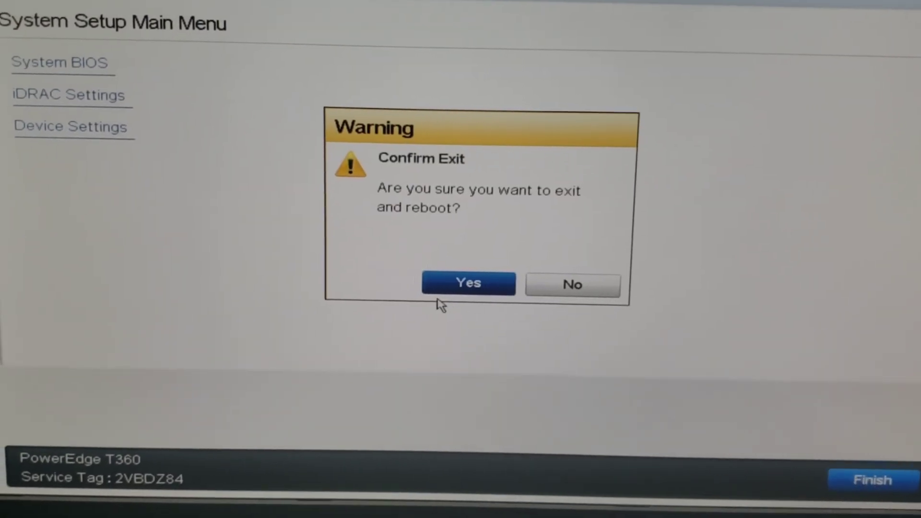
left_click(468, 282)
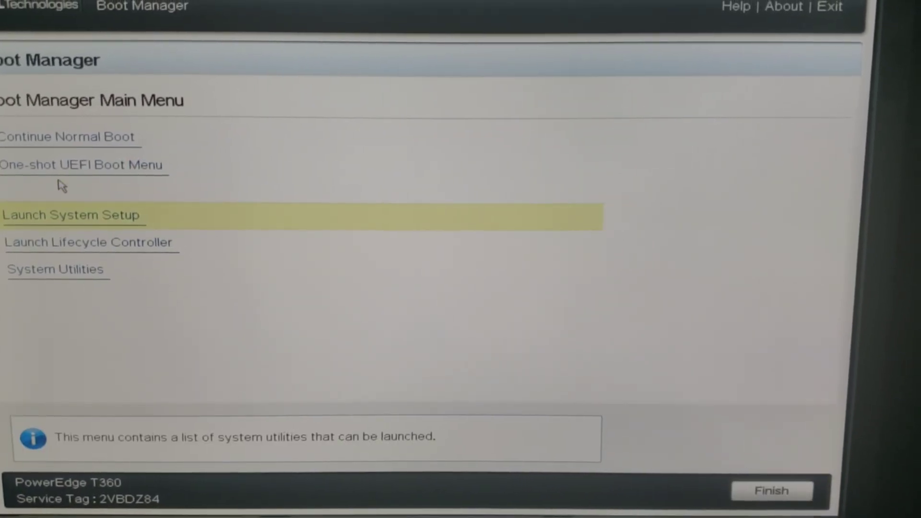
From the One-shot UEFI Boot Menu, boot once from the front USB 1 flash disk.
left_click(82, 164)
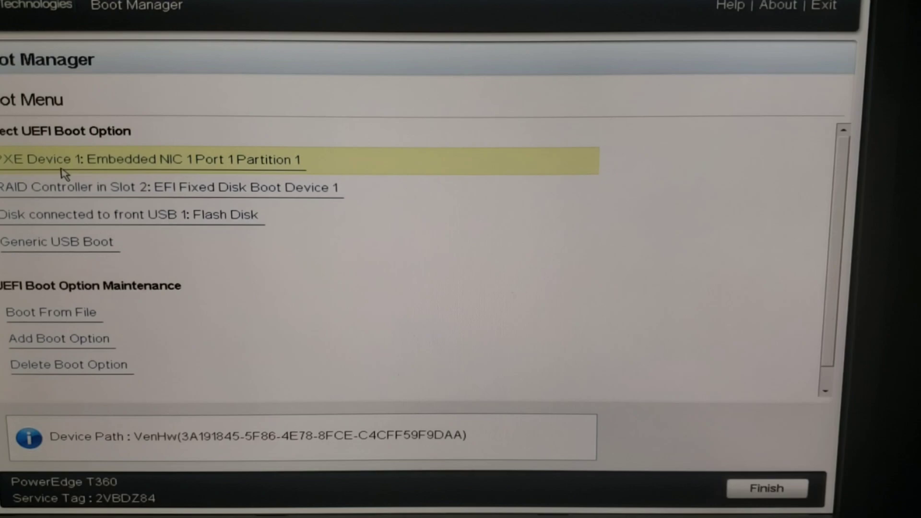
left_click(63, 252)
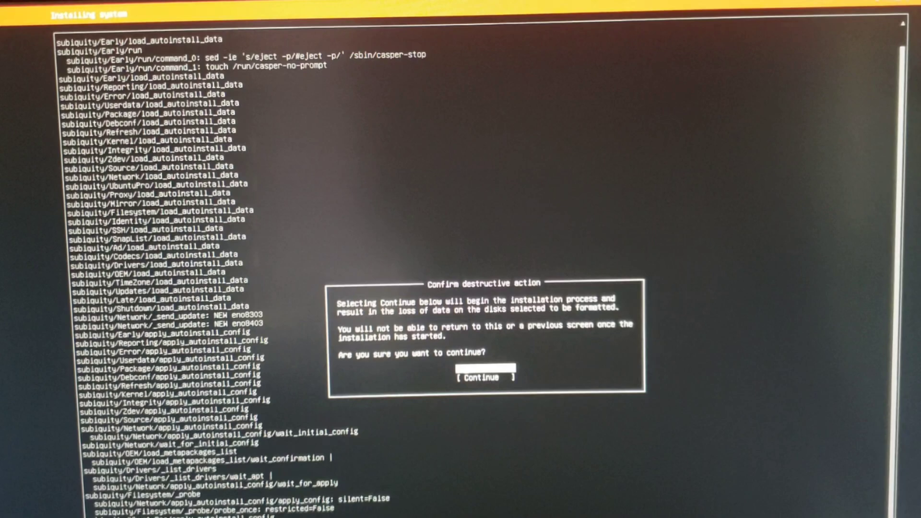
Choose Continue on the destructive-action warning to start the EVE-NG installation.
left_click(479, 377)
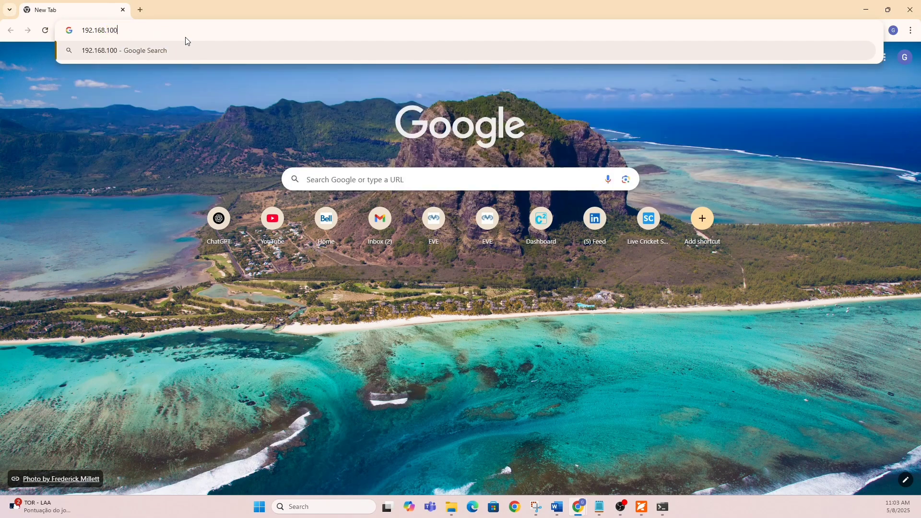
Browse to the EVE-NG server at http 192.168.100.44.
type(".44")
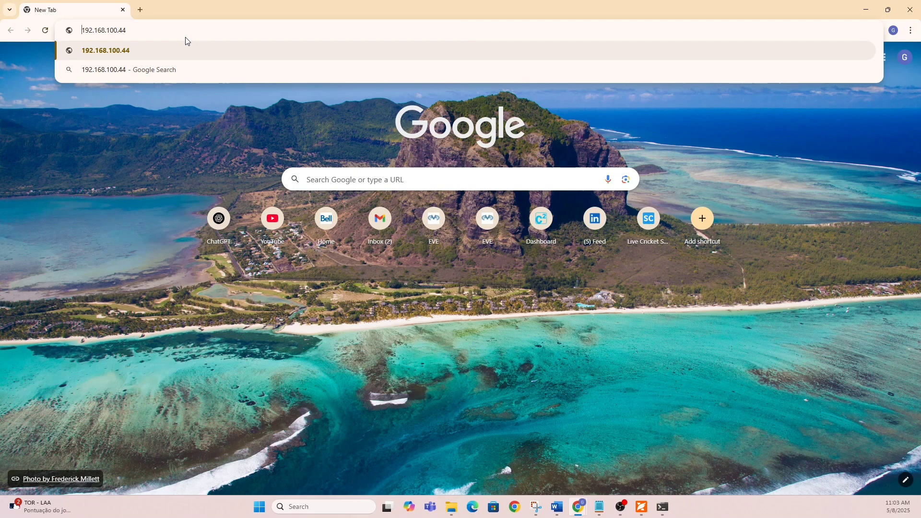
type("http")
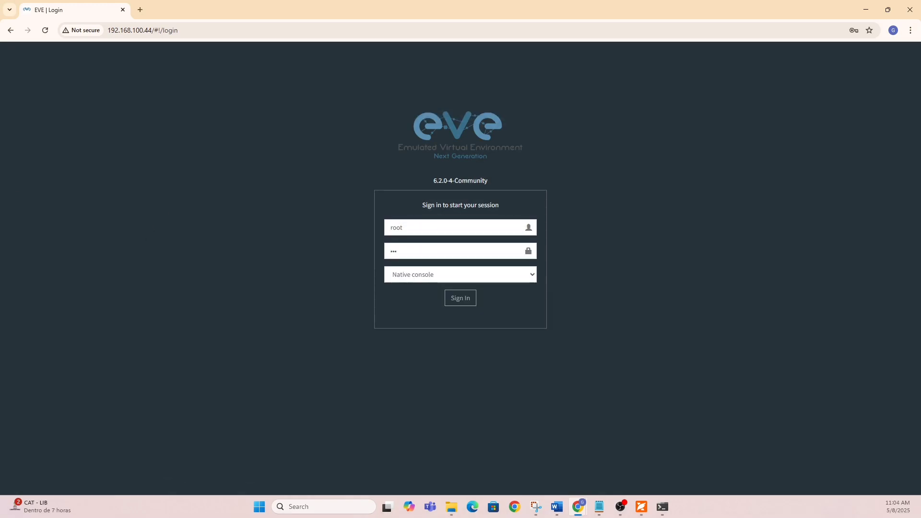
Sign in to the EVE-NG web interface as admin with the saved password.
type("admin")
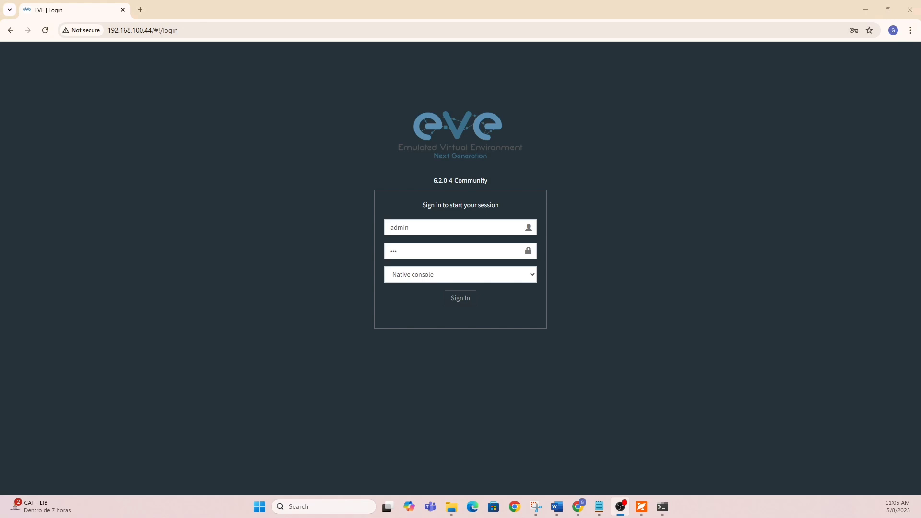
mouse_move(306, 381)
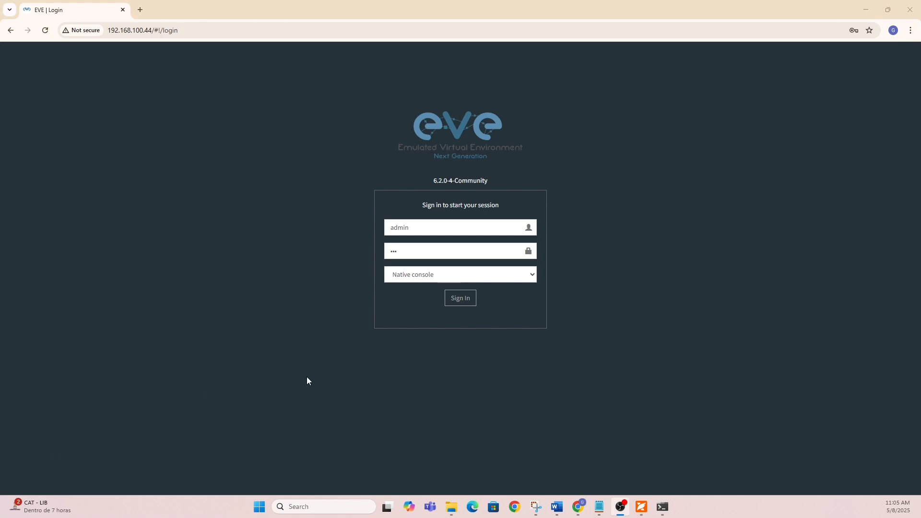
double_click(399, 227)
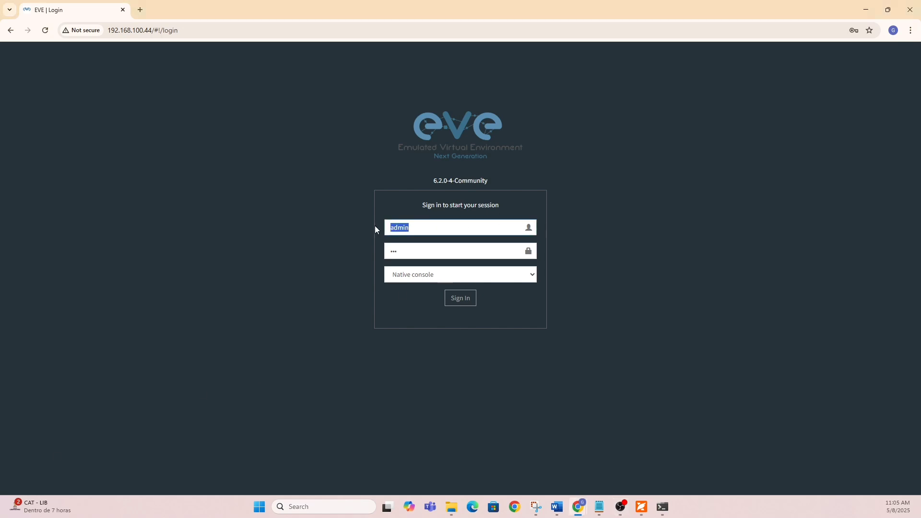
left_click(460, 298)
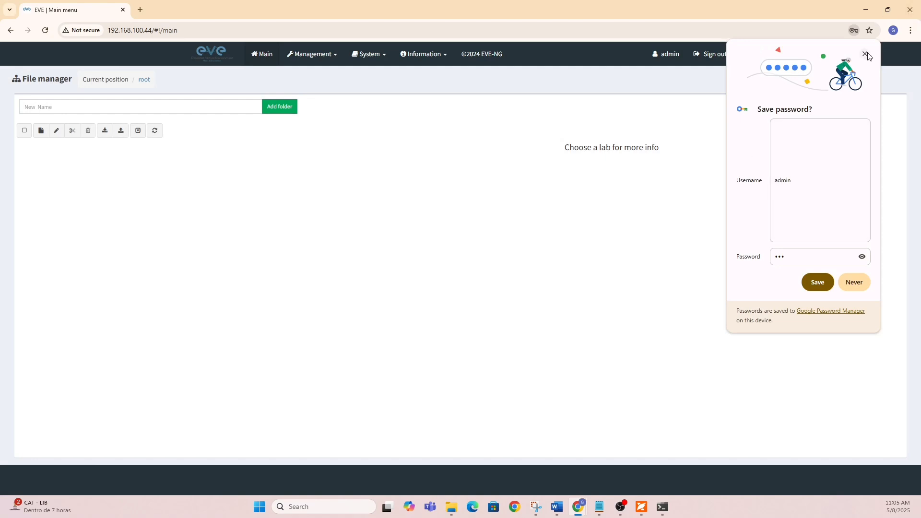
Dismiss Chrome's save-password offer and enter folder name 'My First Lab on New Dell Server'.
left_click(868, 56)
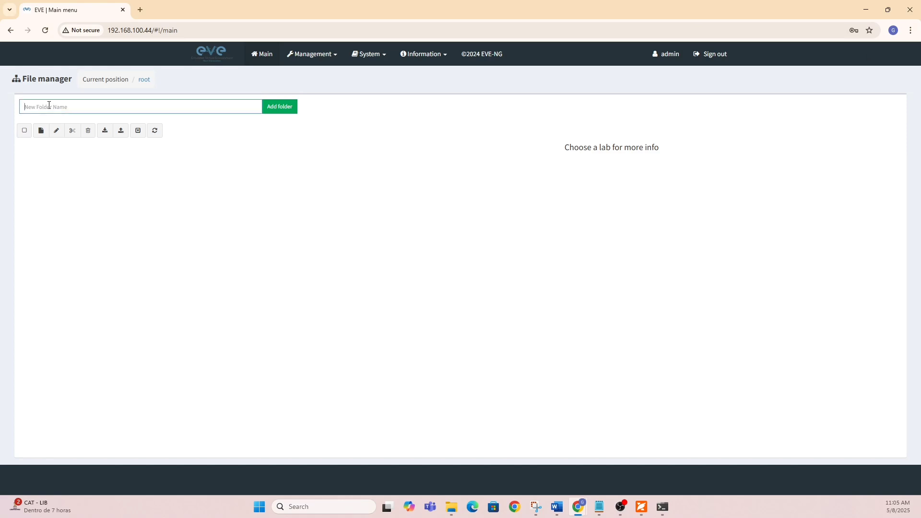
type("My f")
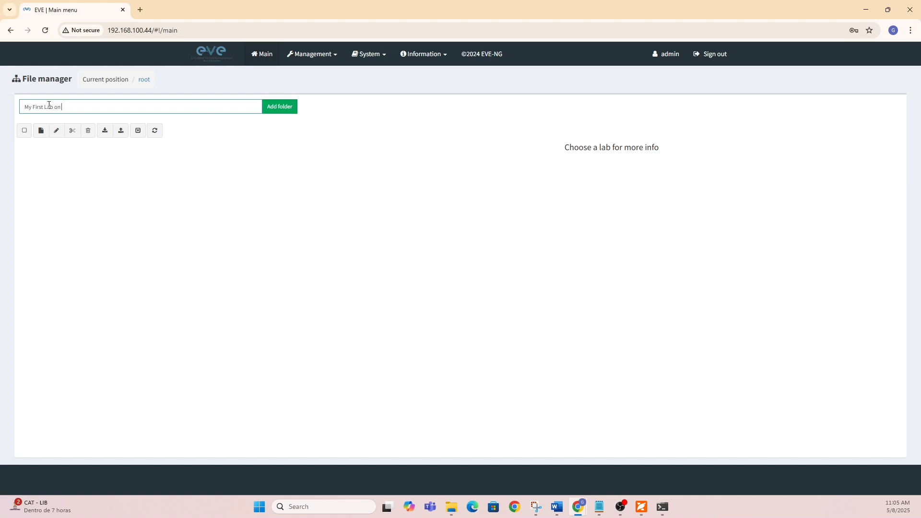
type("New D")
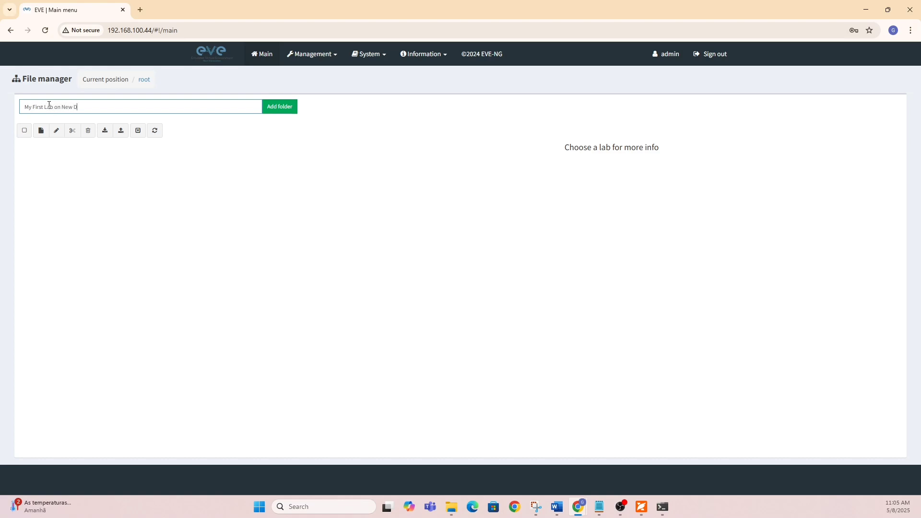
type("ell Server")
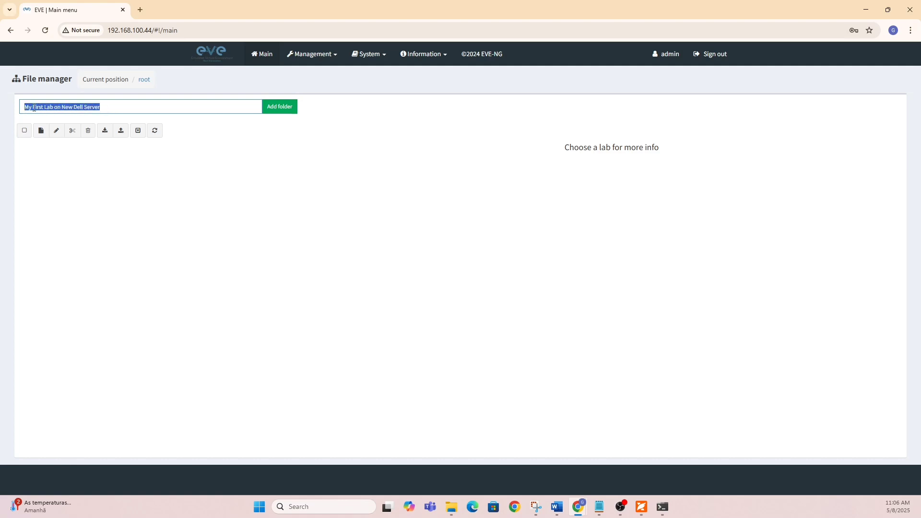
mouse_move(40, 130)
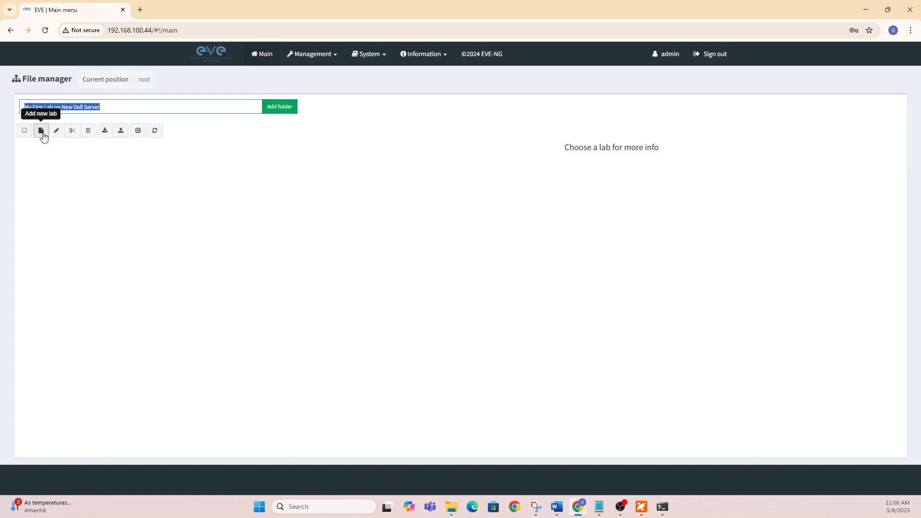
Create lab 'My First Lab on New Dell Server', save it and begin adding a new node.
left_click(40, 130)
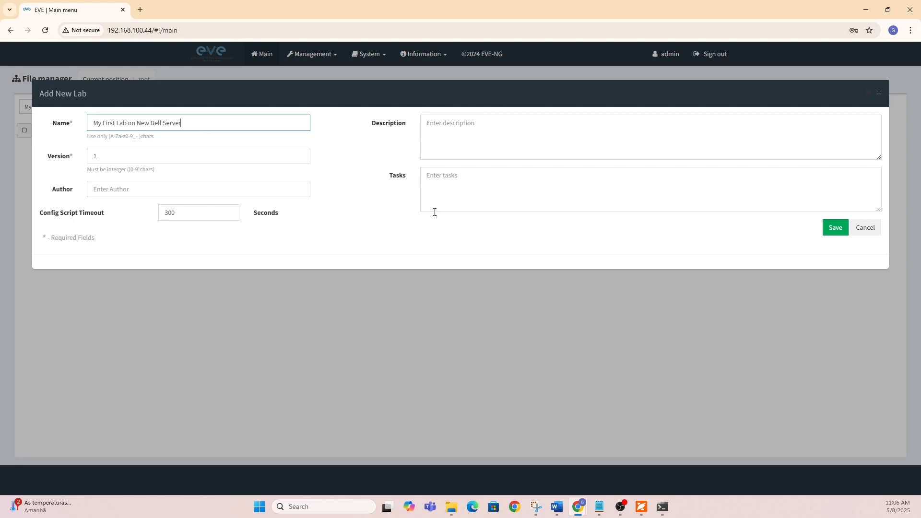
left_click(834, 227)
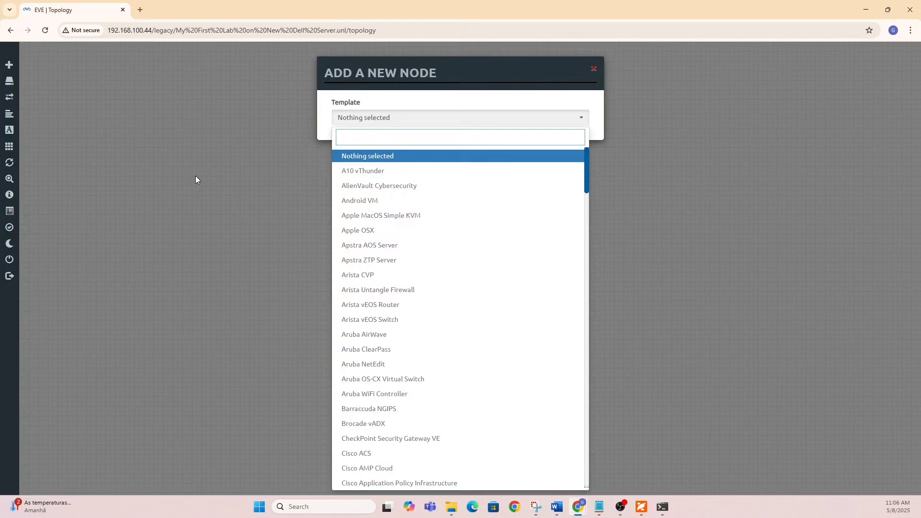
Scroll the node Template list to its end to review available templates.
scroll("down", 3)
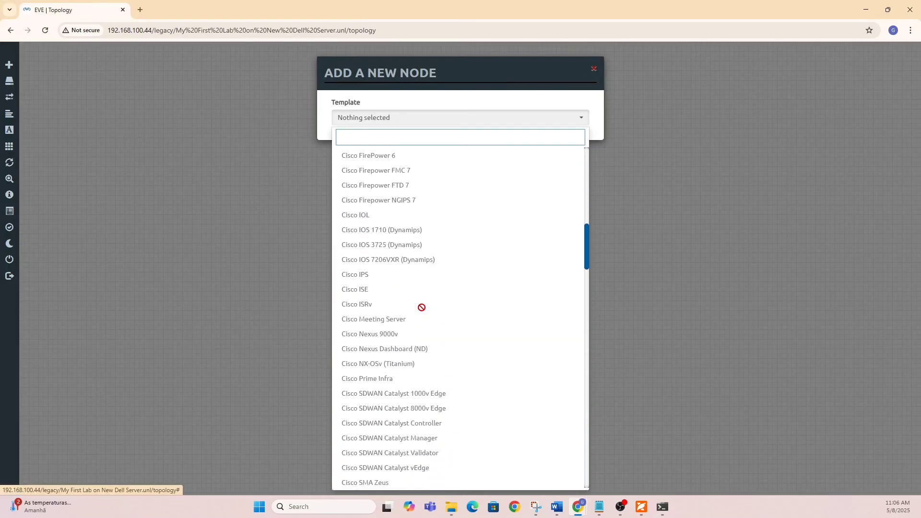
scroll("down", 3)
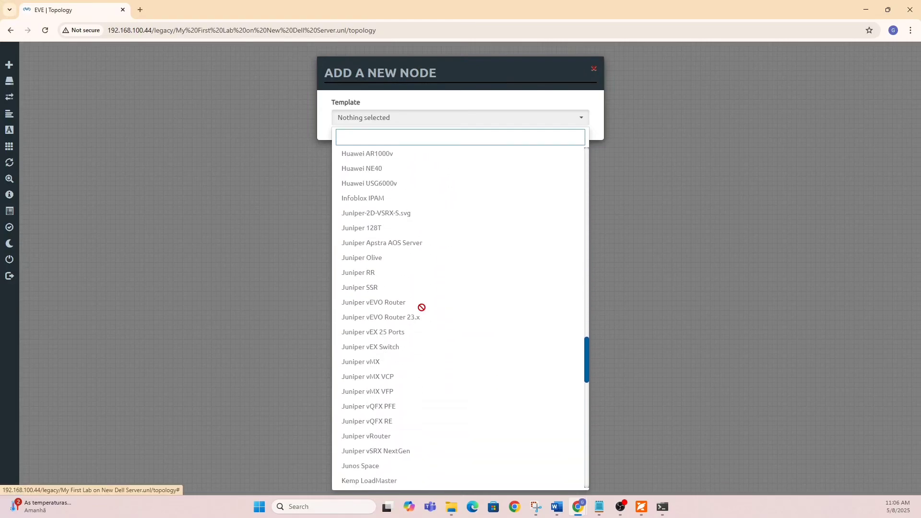
scroll("down", 3)
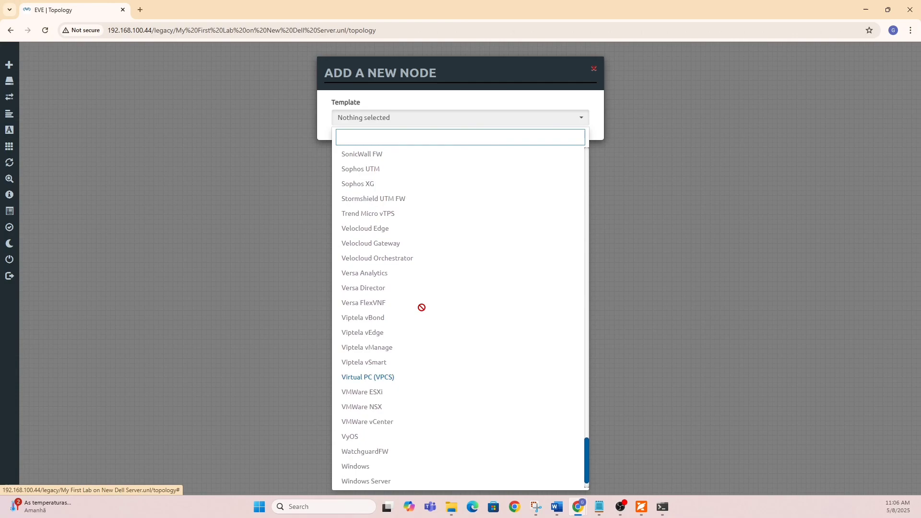
scroll("down", 3)
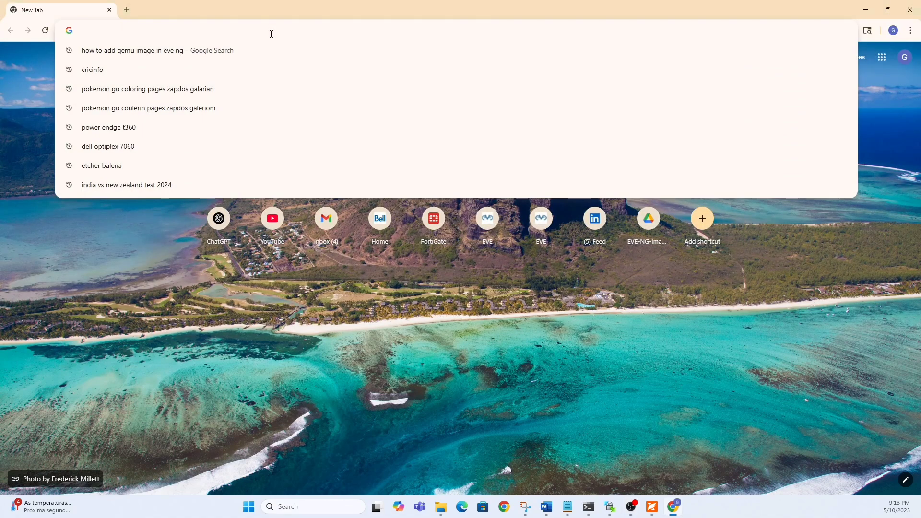
Sign in to EVE-NG at 192.168.100.48 as admin, declining to save the password.
type("1")
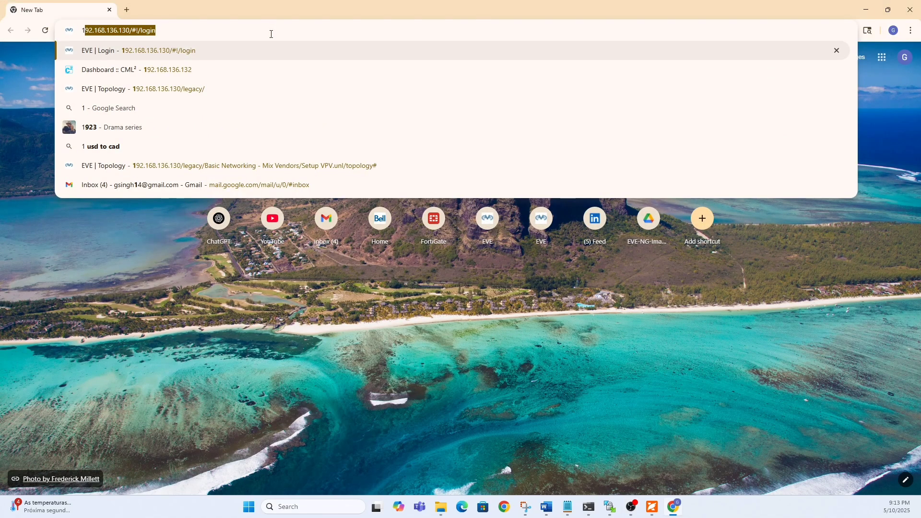
type("92.168.100.48/#!/login")
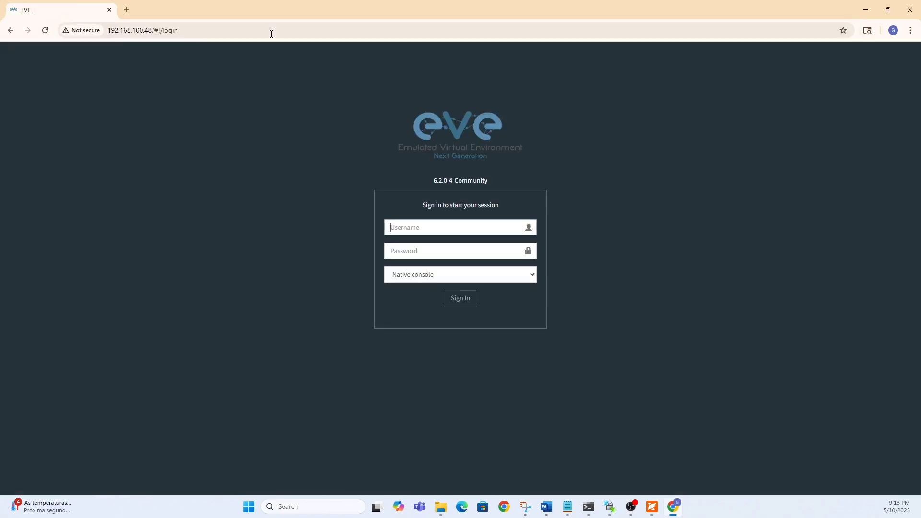
type("admin")
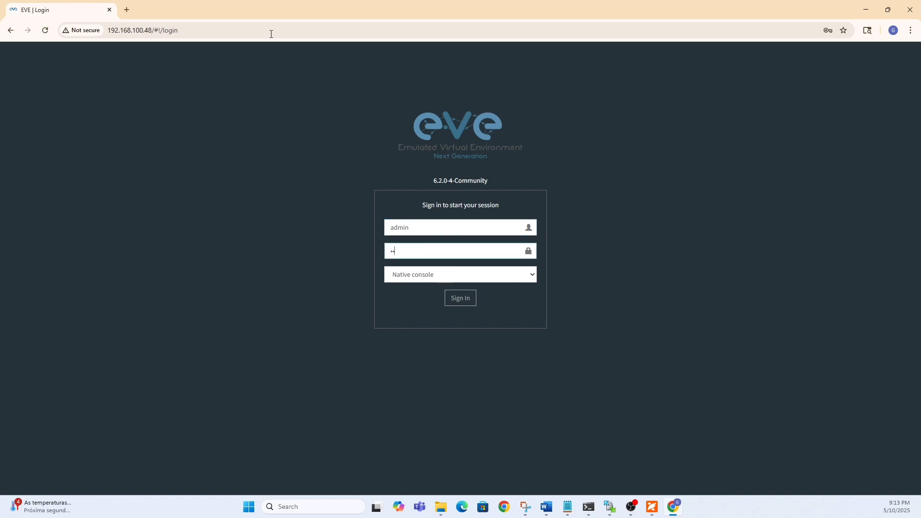
left_click(460, 297)
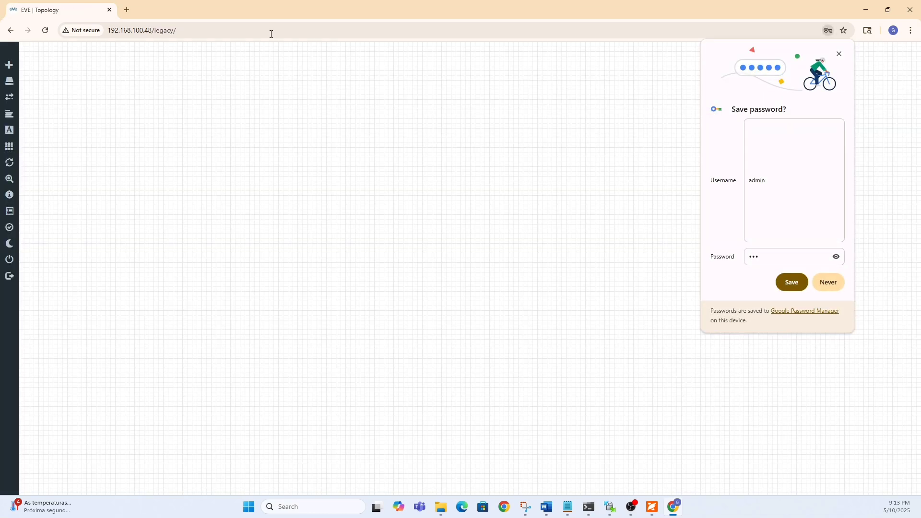
mouse_move(837, 310)
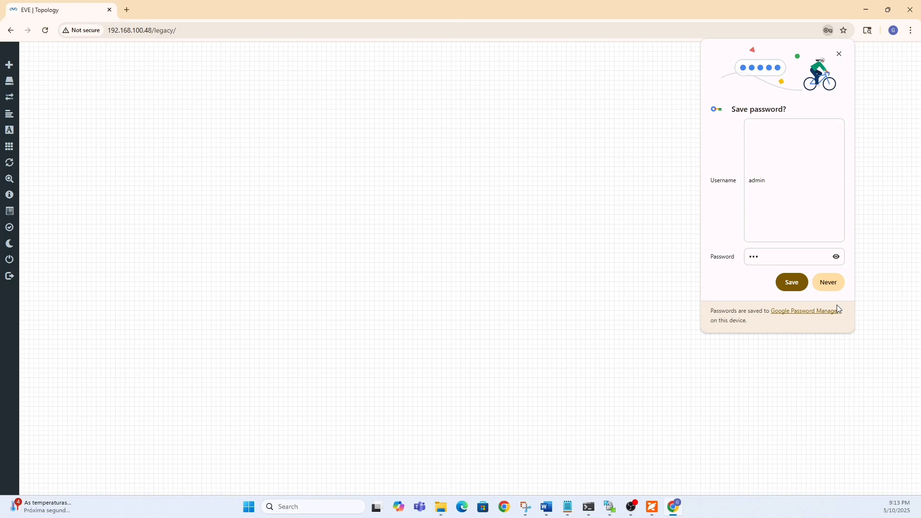
left_click(828, 283)
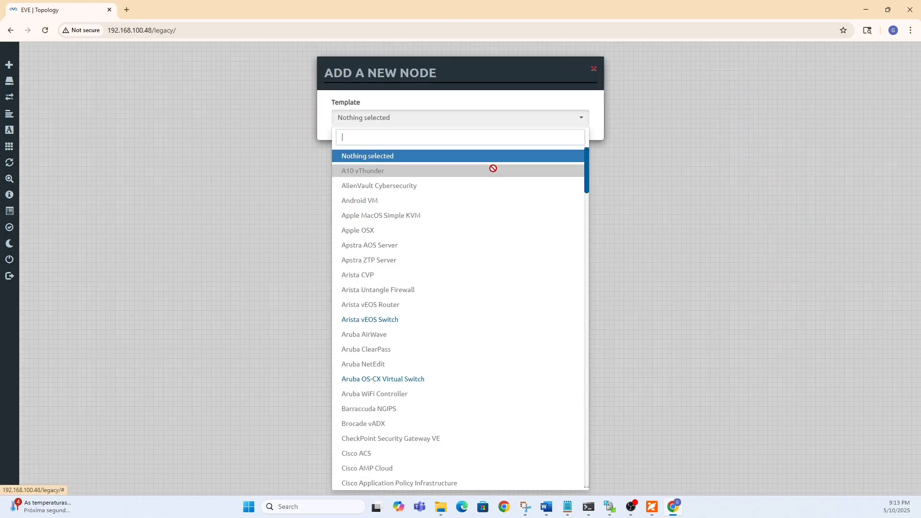
mouse_move(411, 376)
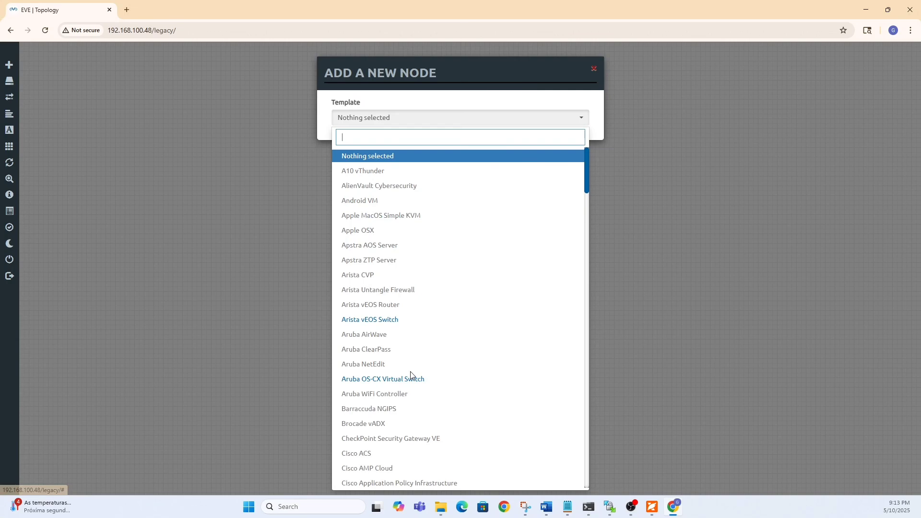
Choose Fortinet FortiGate as the new node's template.
scroll("down", 3)
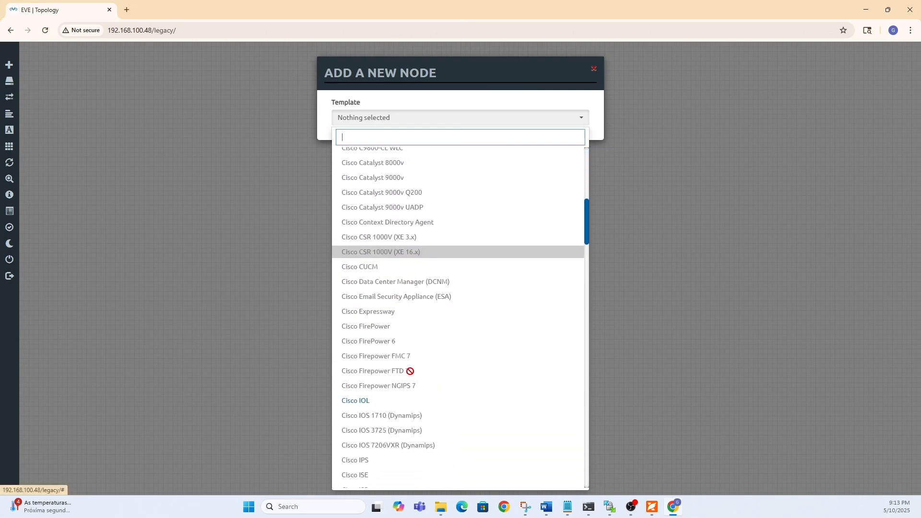
scroll("down", 3)
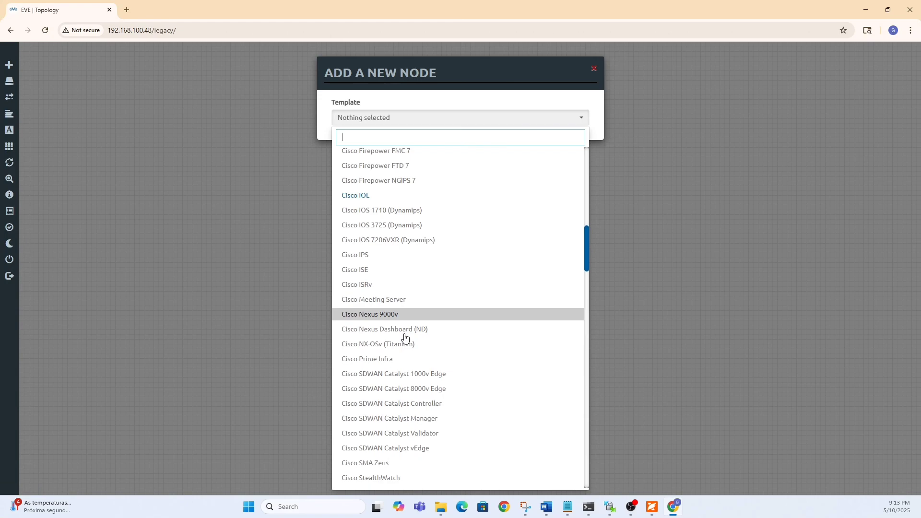
scroll("down", 3)
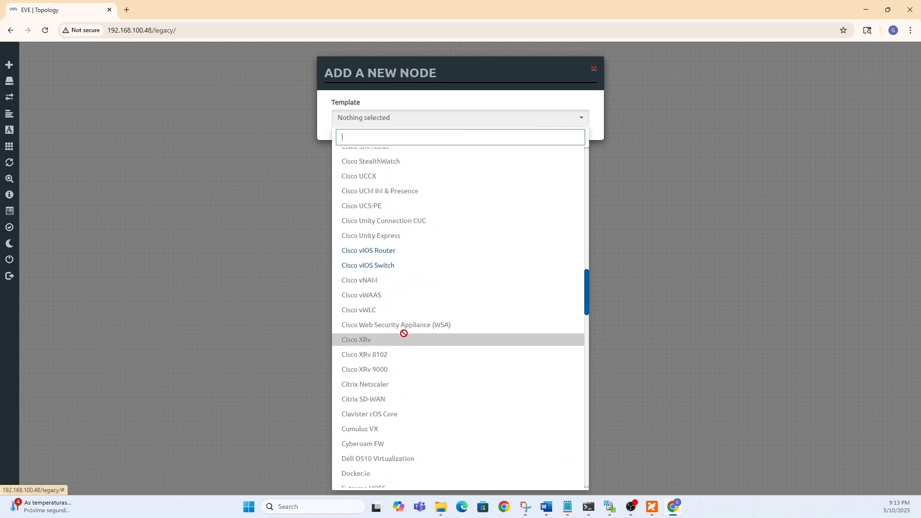
scroll("down", 3)
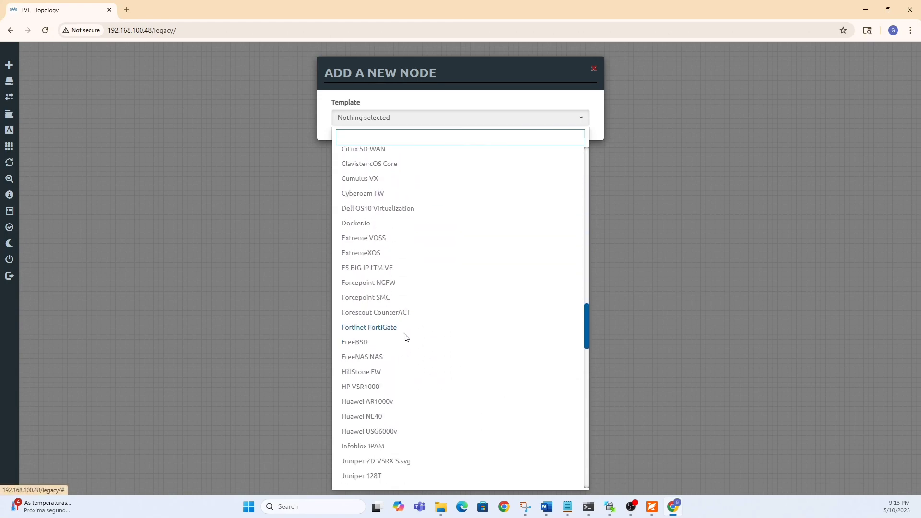
left_click(368, 328)
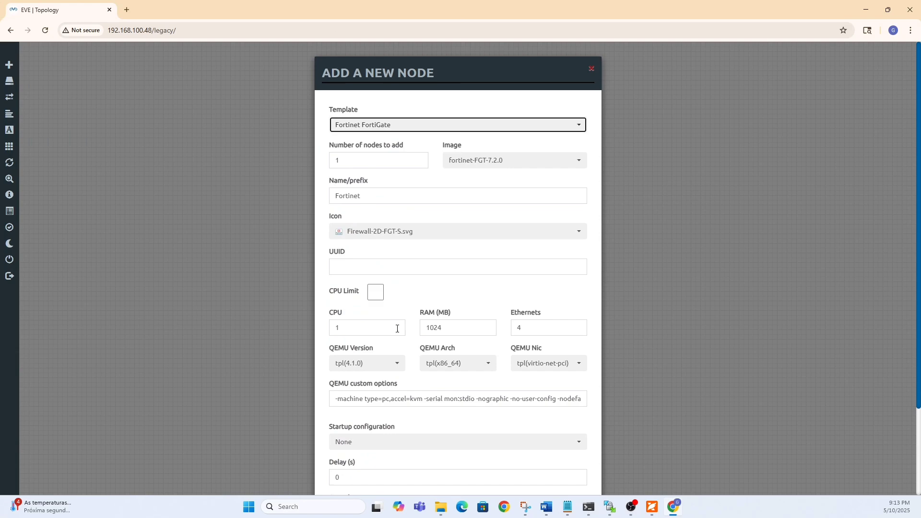
Set the FortiGate node's image to fortinet-FGT-7.0.5 and save it to the lab.
left_click(514, 160)
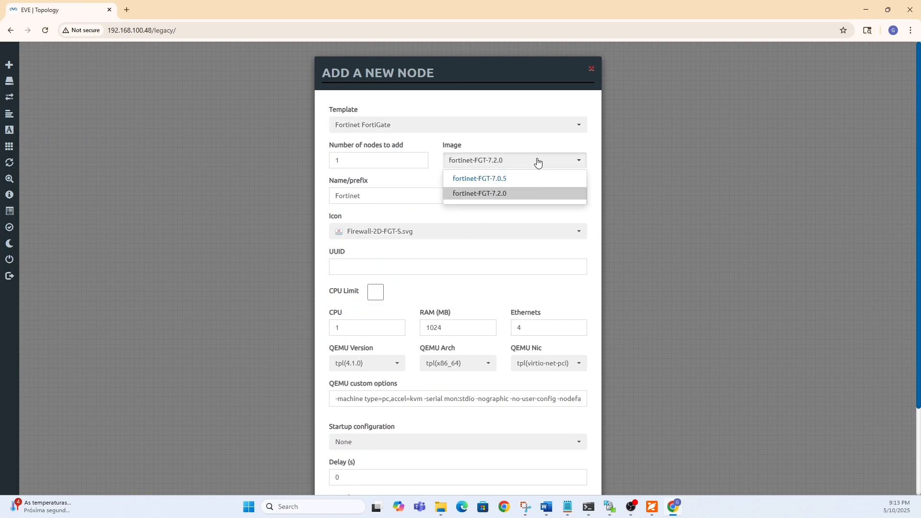
left_click(479, 179)
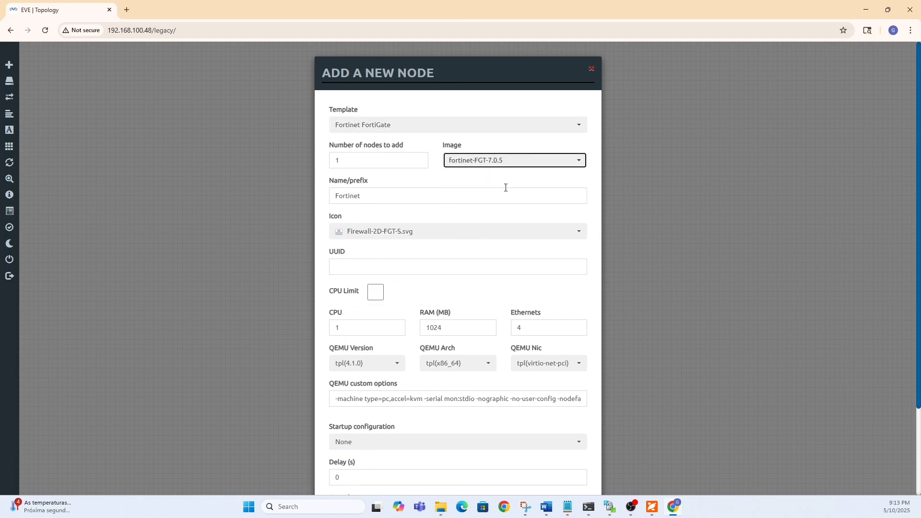
scroll("down", 3)
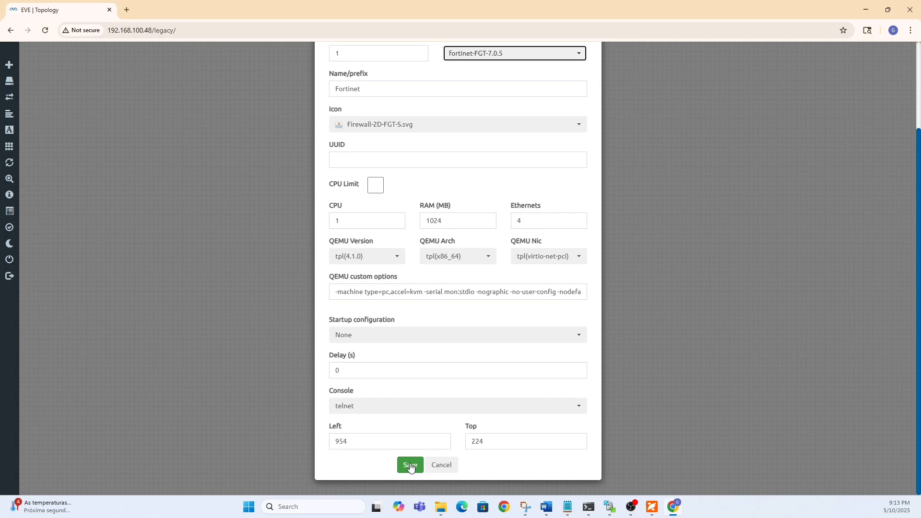
left_click(410, 465)
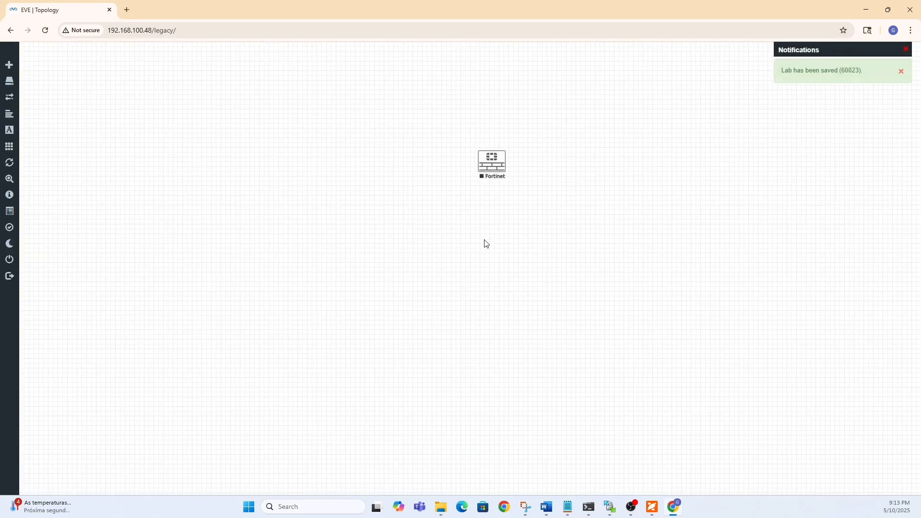
Add a Cisco IOL node R2 from the canvas menu below the Fortinet node and save it.
right_click(487, 243)
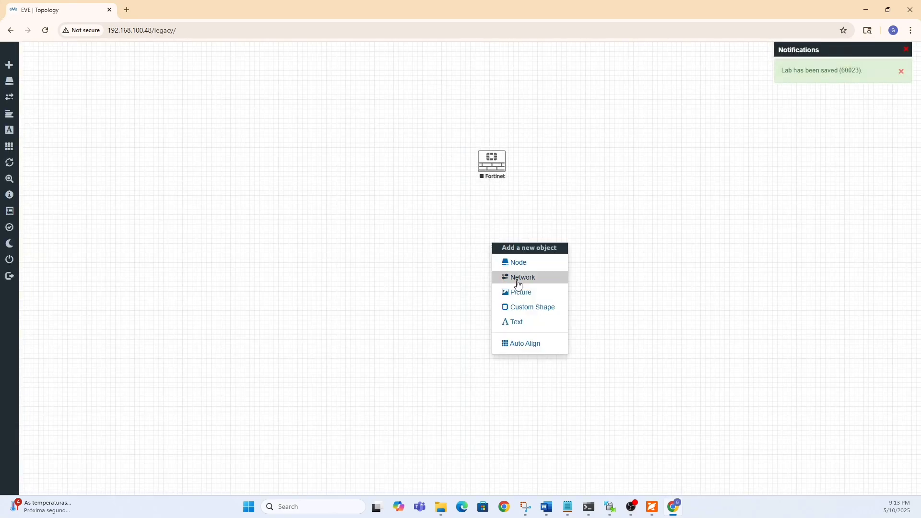
left_click(518, 262)
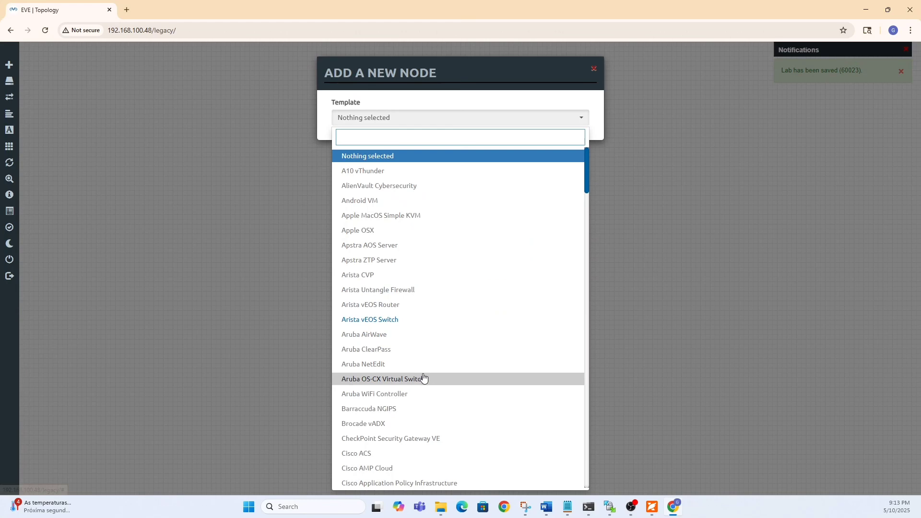
scroll("down", 3)
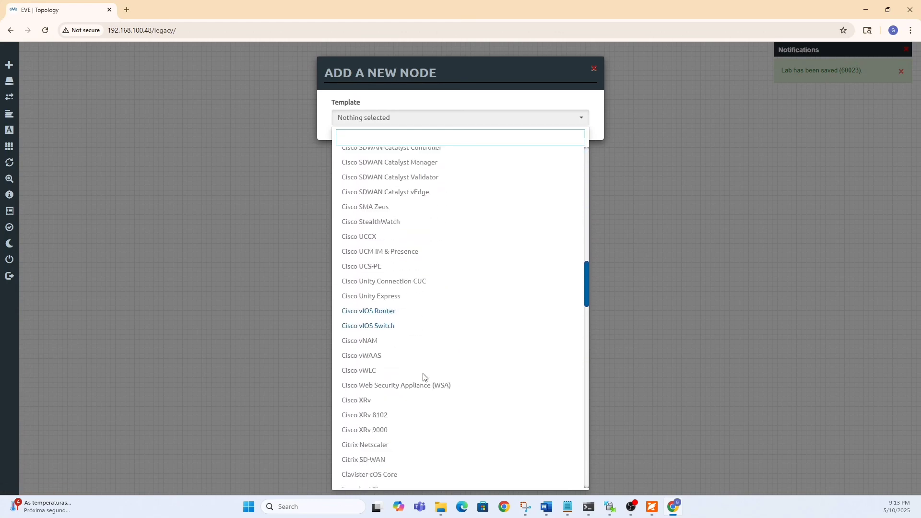
scroll("down", 3)
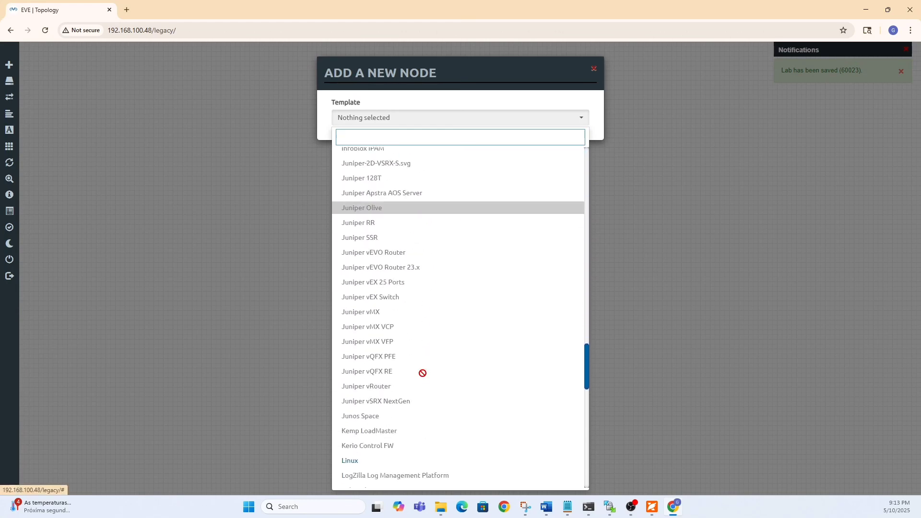
scroll("down", 3)
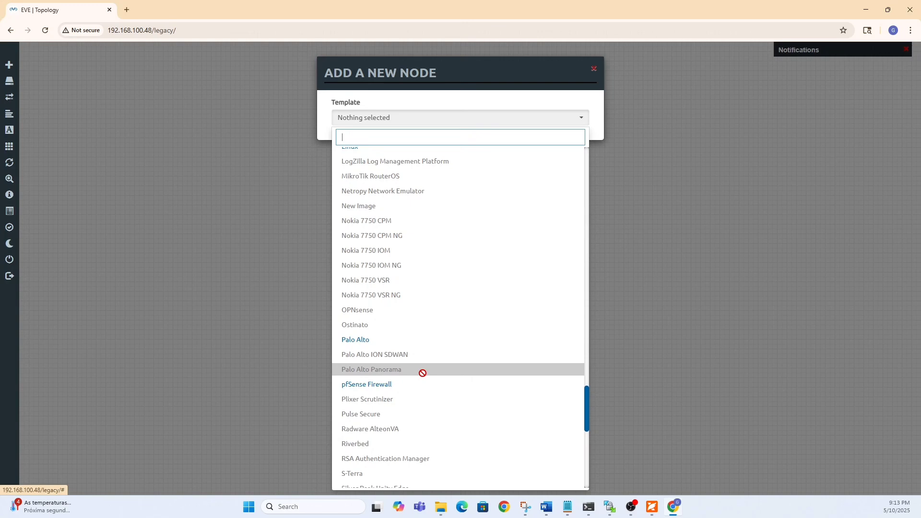
scroll("down", 3)
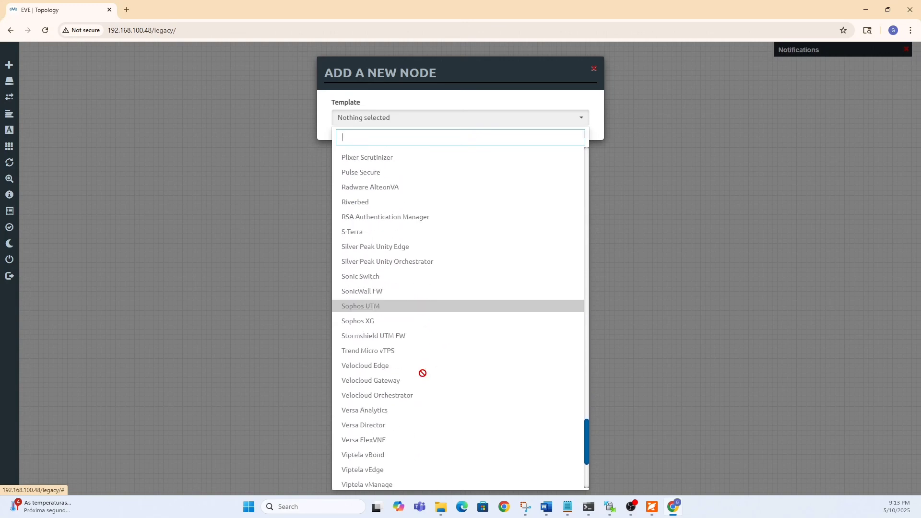
scroll("down", 3)
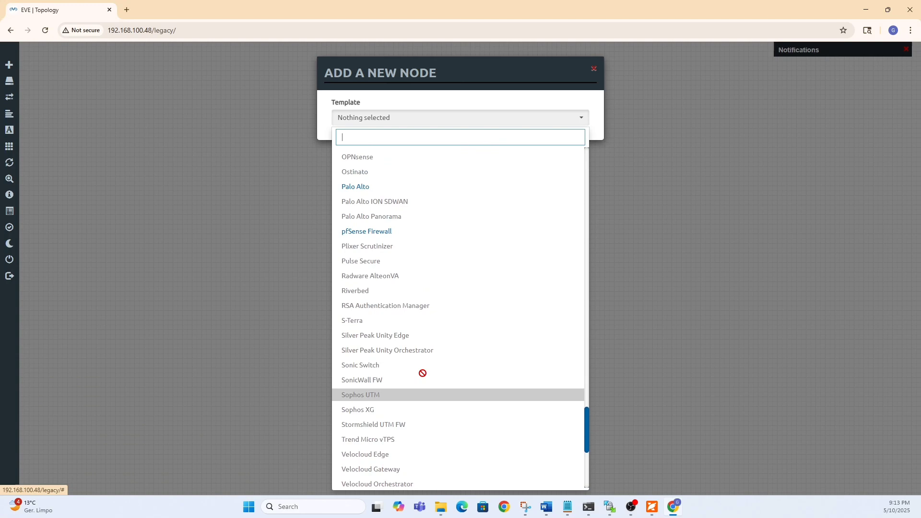
scroll("up", 3)
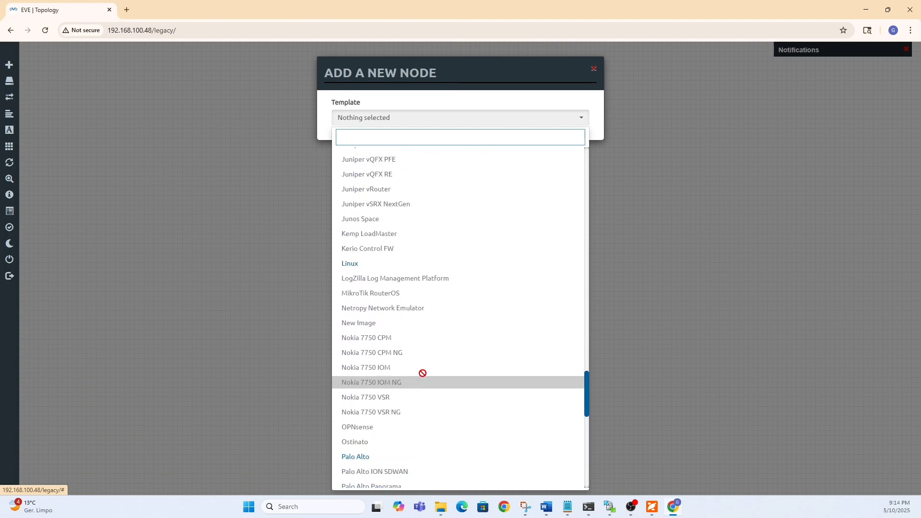
scroll("up", 3)
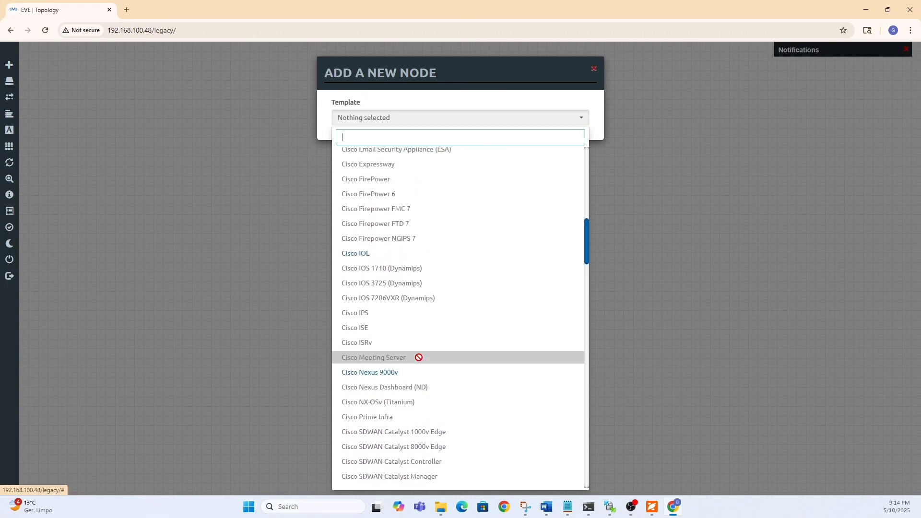
mouse_move(387, 260)
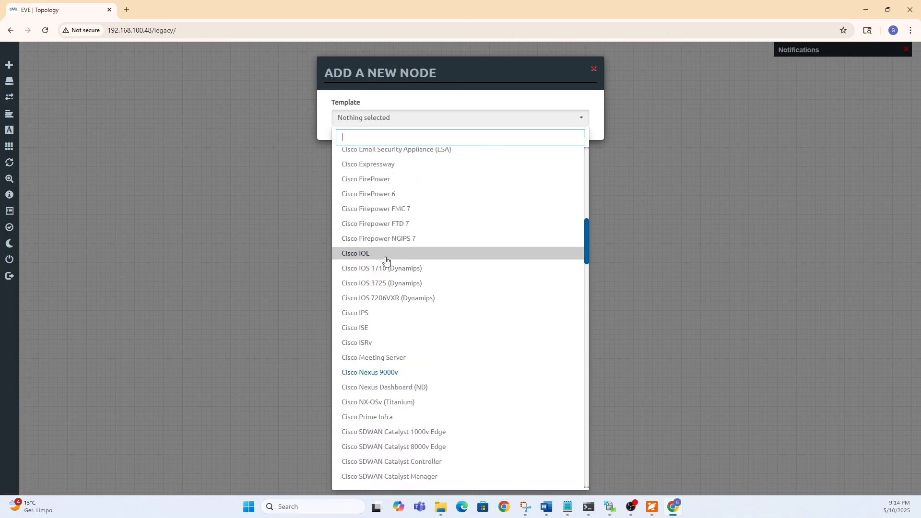
left_click(355, 253)
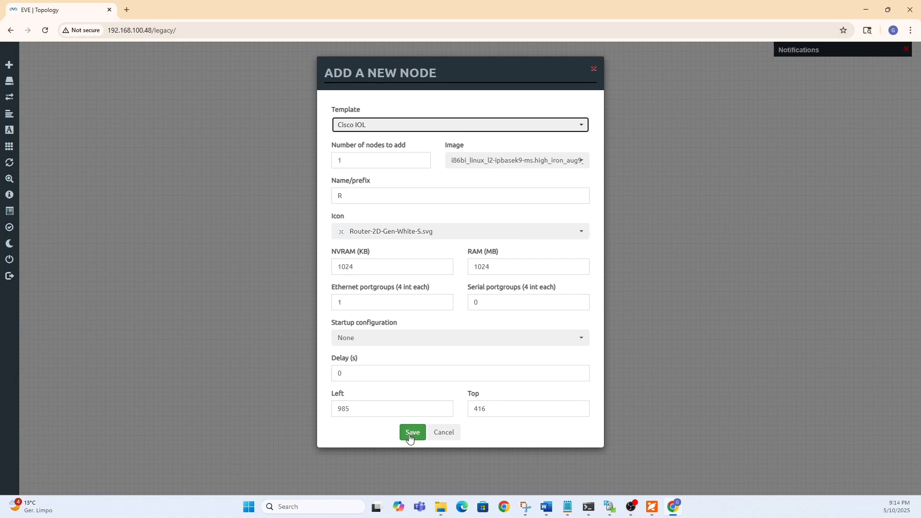
left_click(412, 432)
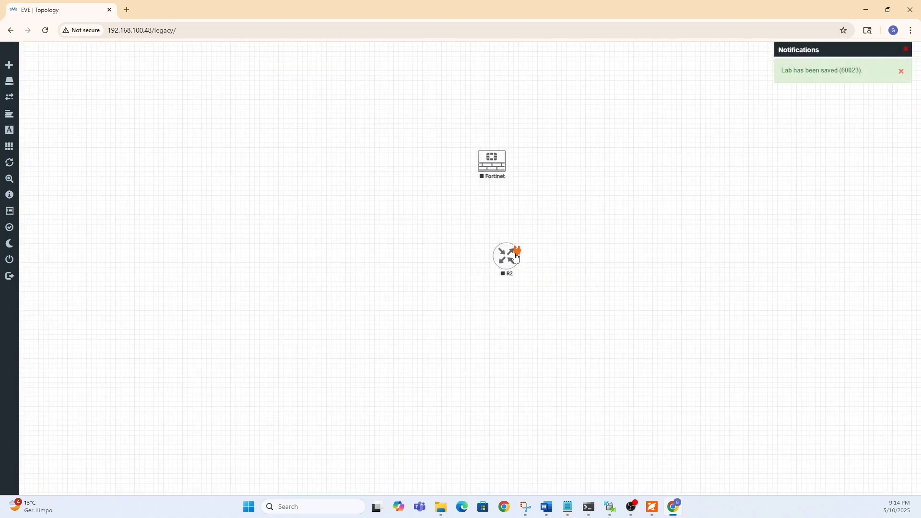
mouse_move(507, 257)
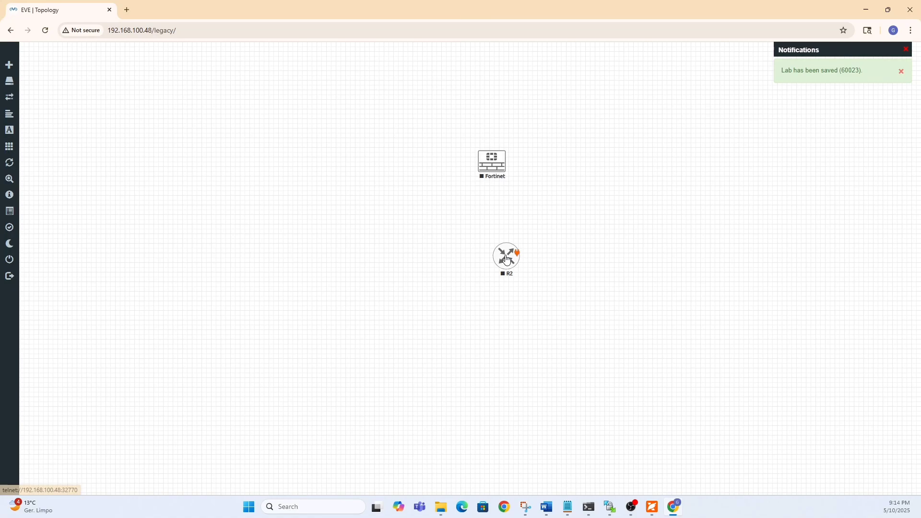
right_click(507, 255)
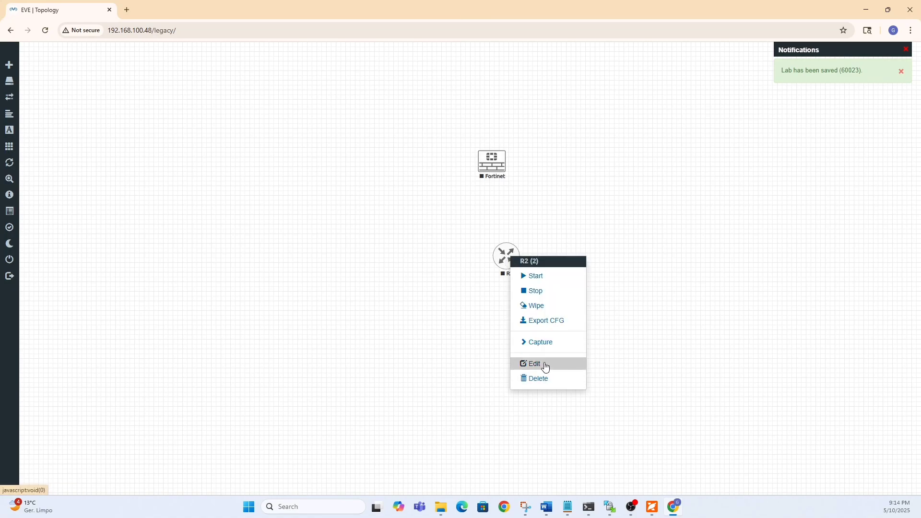
In R2's Edit Node settings, set the icon to Switch L32.png and save.
left_click(532, 363)
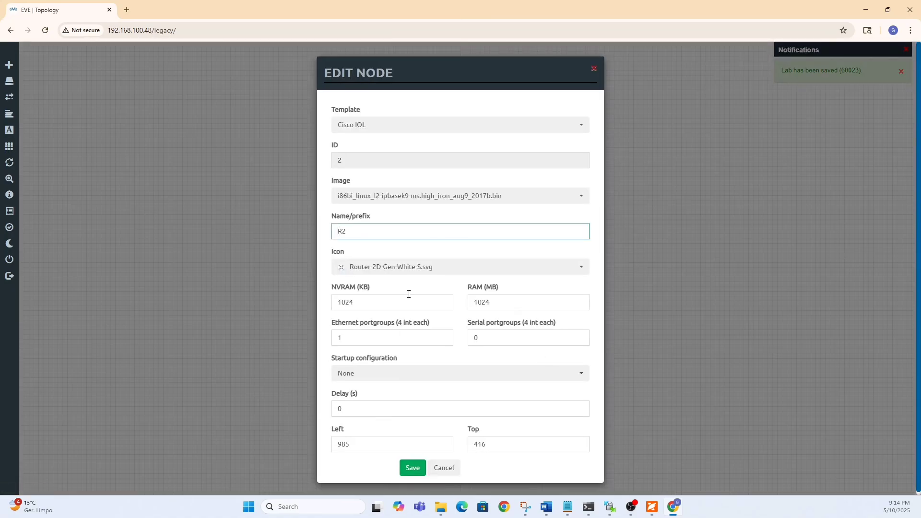
left_click(459, 266)
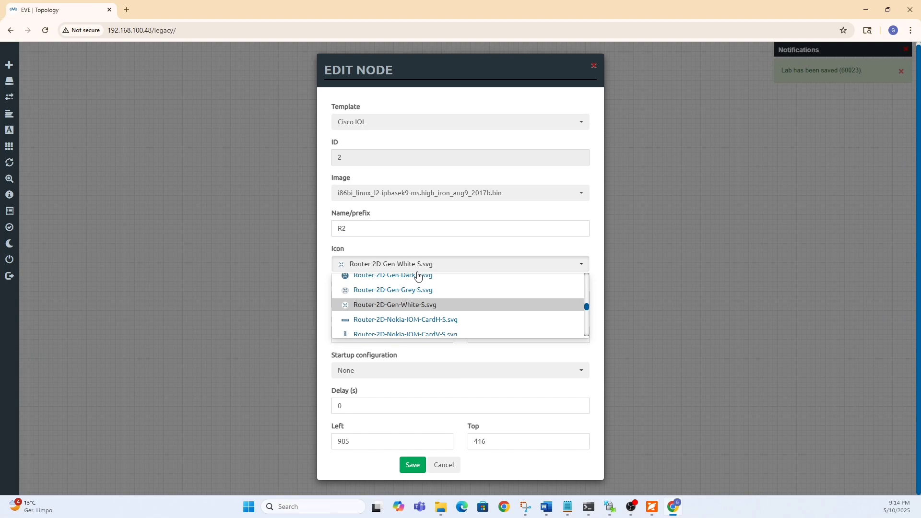
scroll("down", 3)
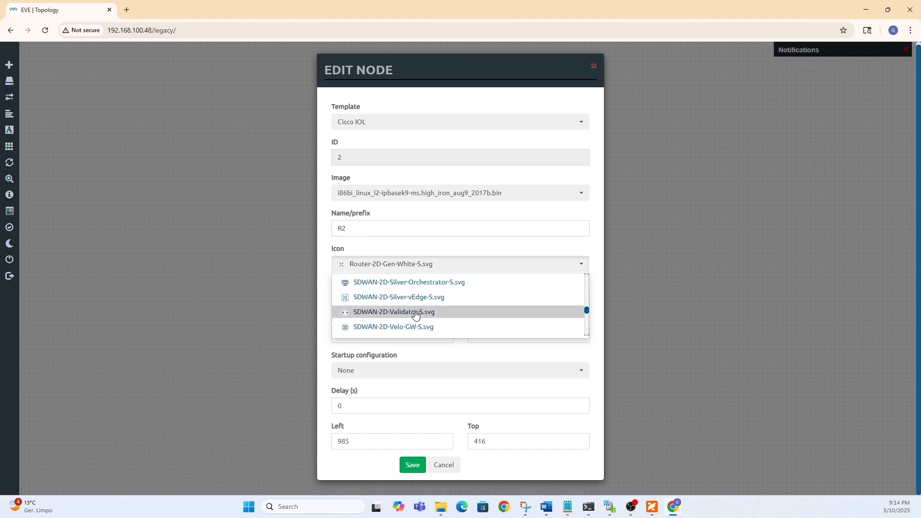
scroll("down", 3)
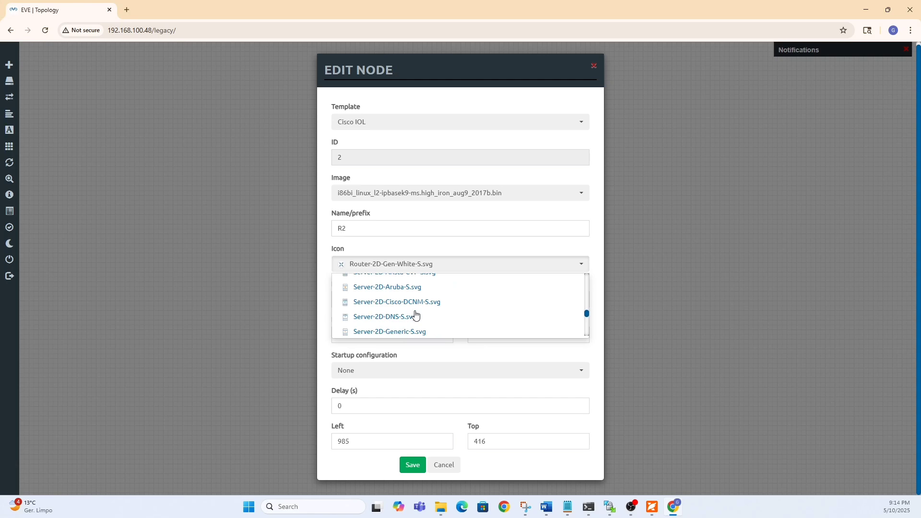
scroll("down", 3)
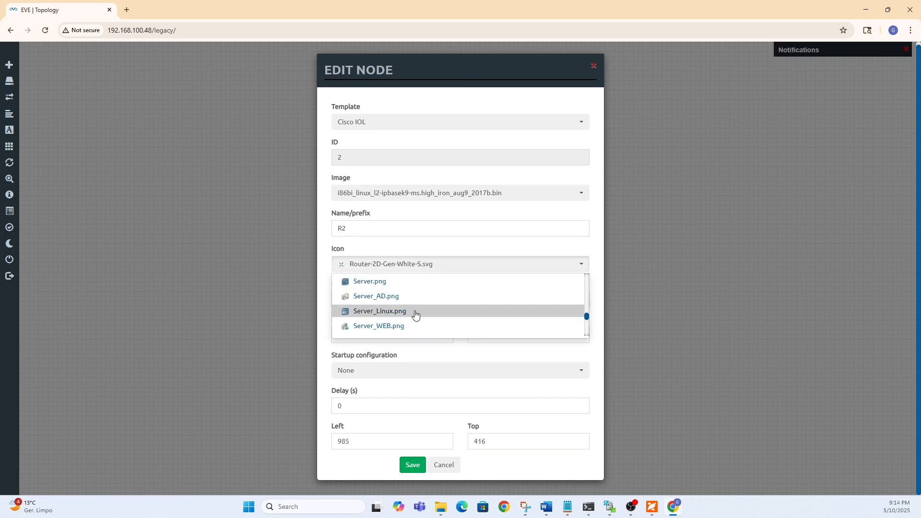
scroll("down", 3)
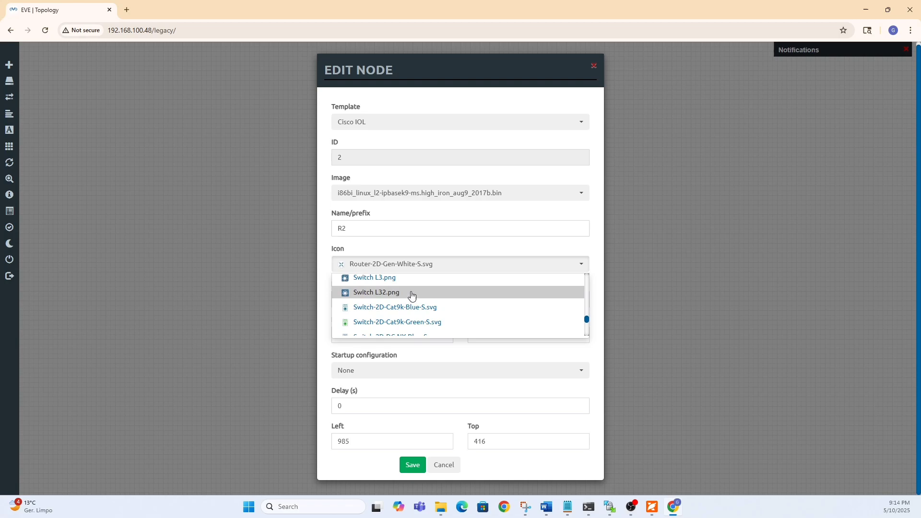
left_click(376, 291)
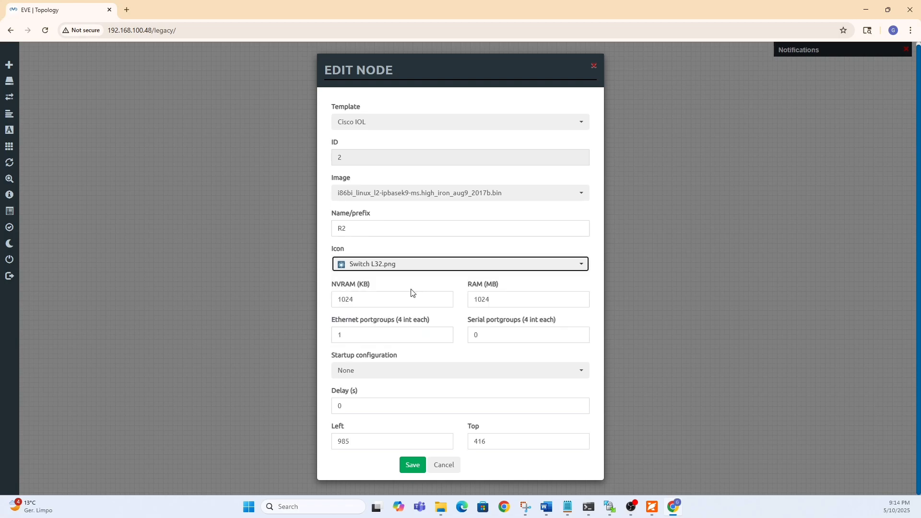
left_click(412, 465)
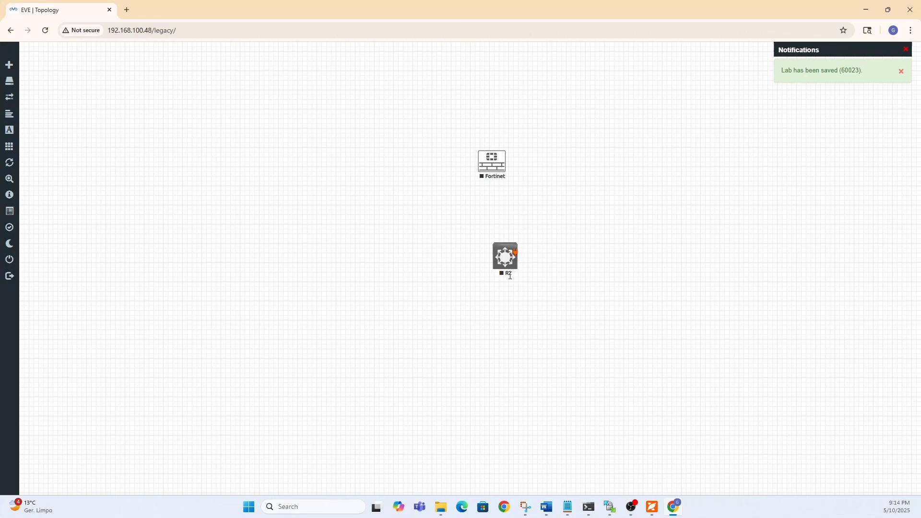
mouse_move(513, 255)
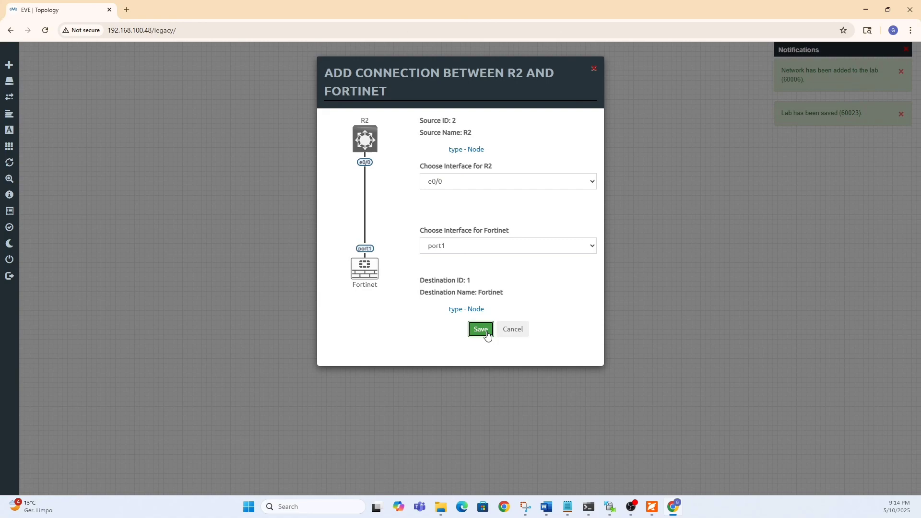
Save the connection linking R2 e0/0 to the Fortinet node's port1.
left_click(480, 329)
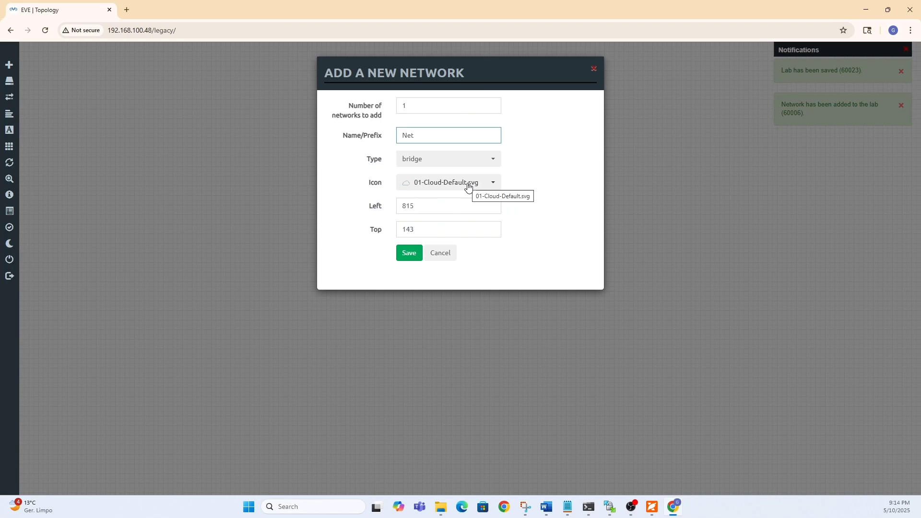
Set the new network Net to type Management(Cloud0) and add it to the lab.
left_click(448, 159)
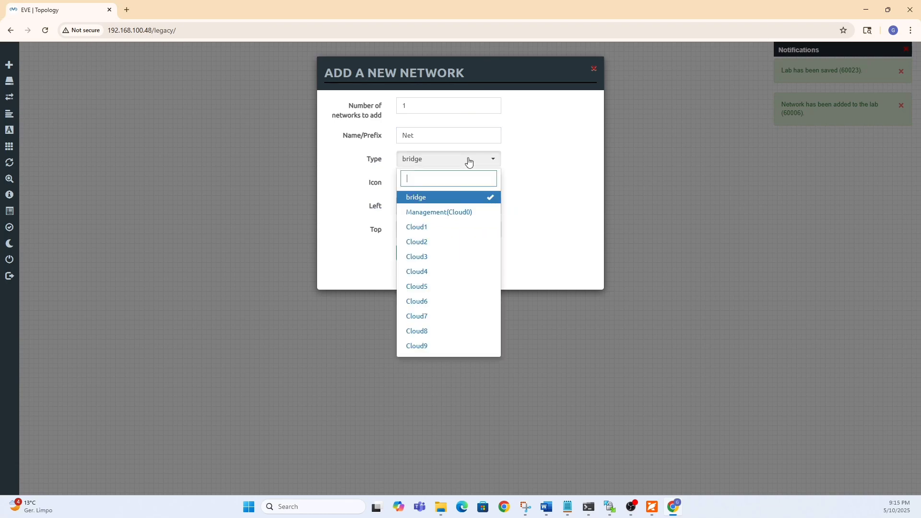
left_click(439, 212)
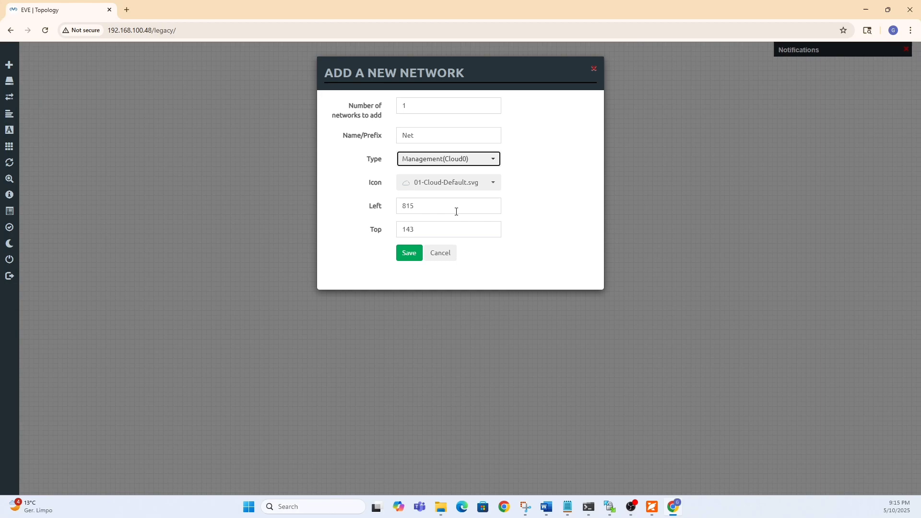
left_click(409, 253)
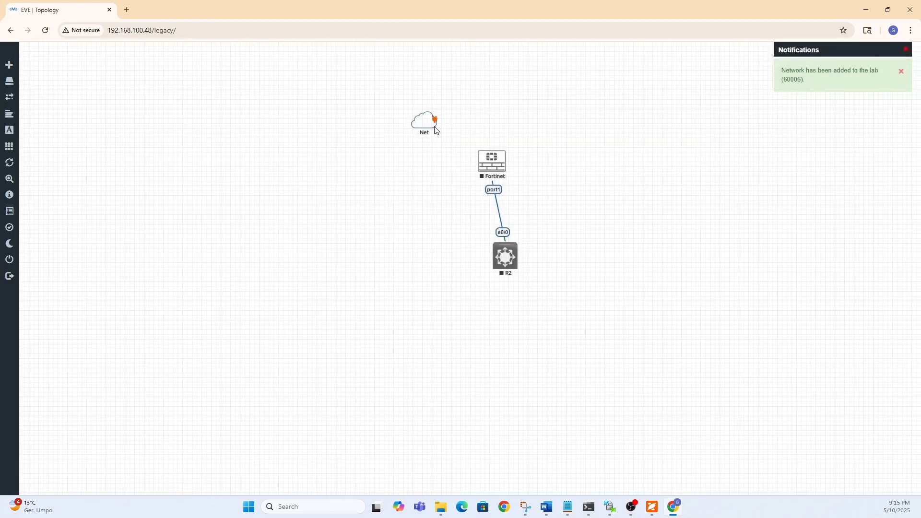
Link the Net cloud to the Fortinet node on interface port4 and save the connection.
left_click_drag(425, 121, 483, 89)
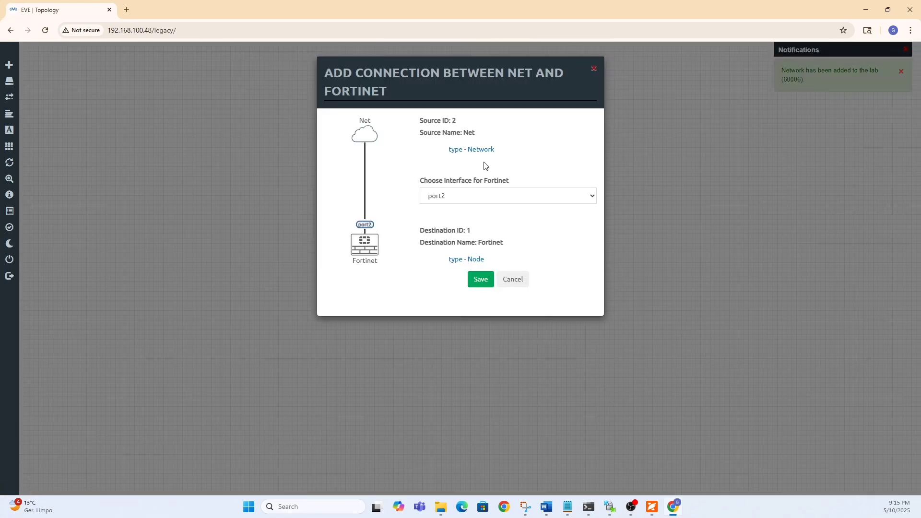
left_click(507, 195)
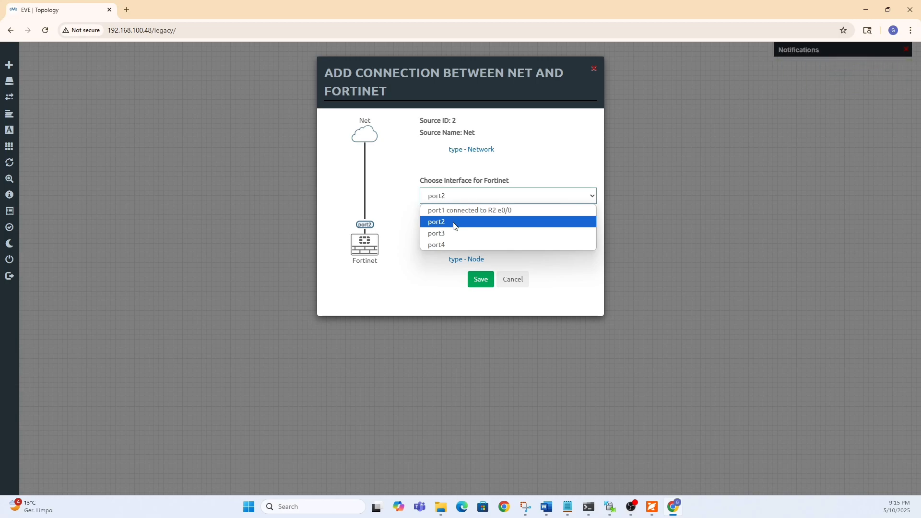
left_click(436, 245)
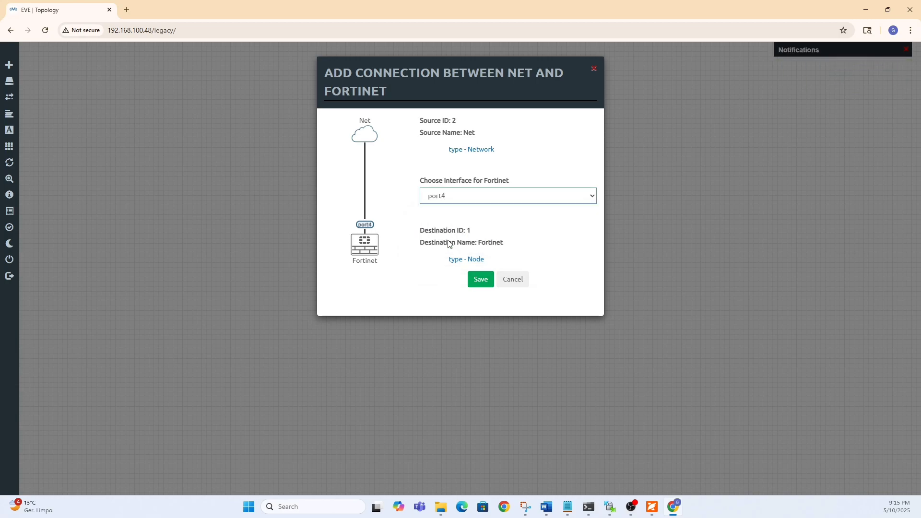
left_click(480, 279)
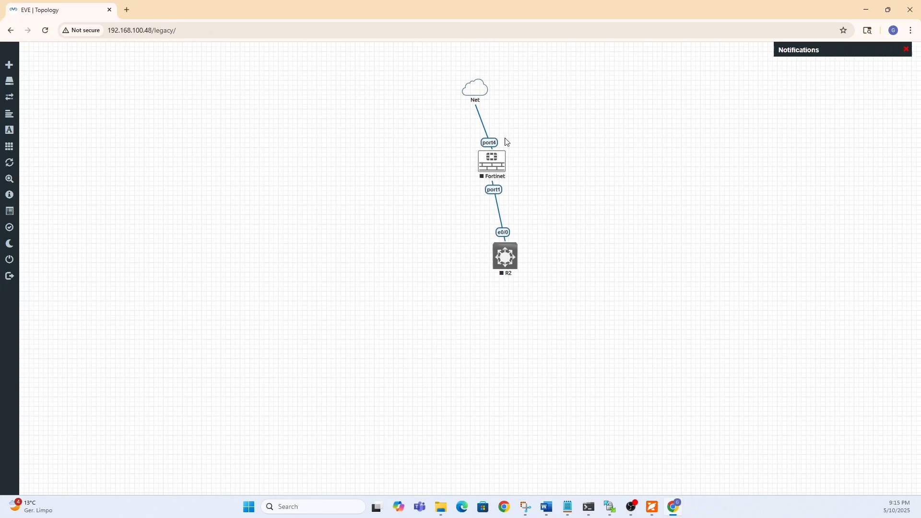
mouse_move(478, 139)
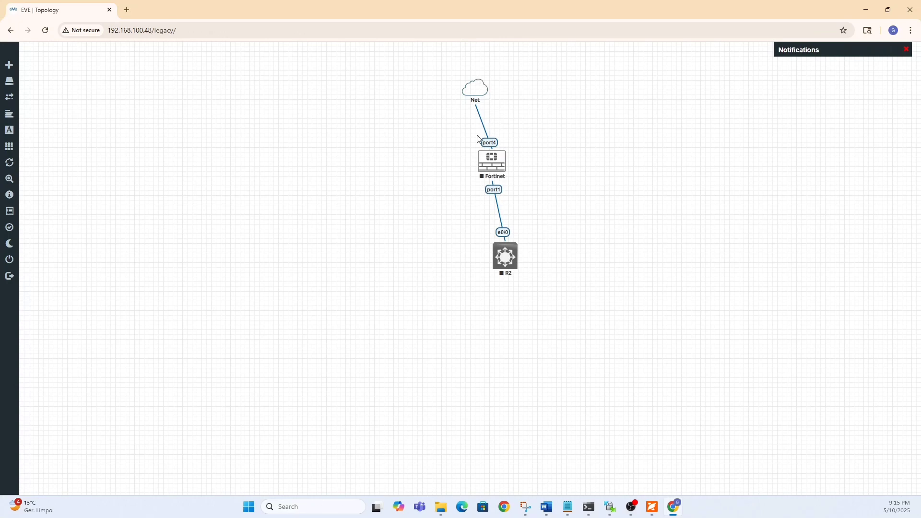
Start the Fortinet node and the R2 switch from their node menus.
right_click(491, 161)
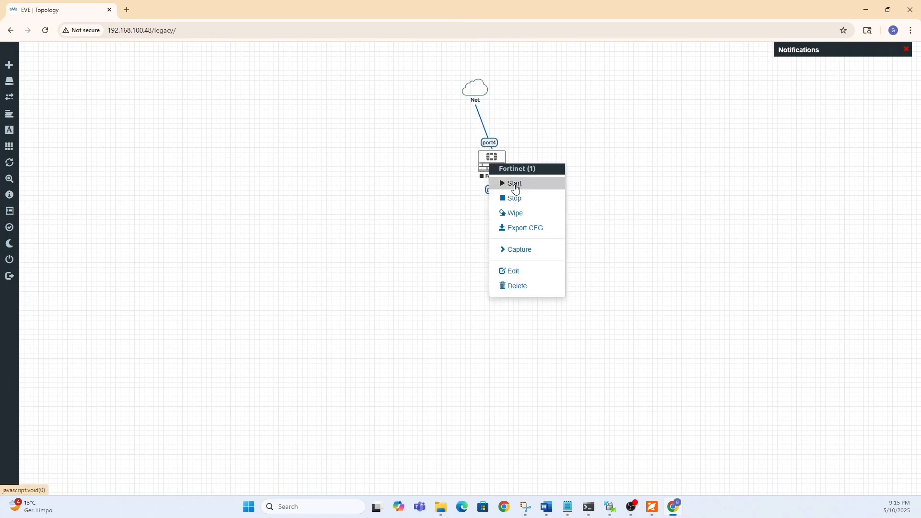
left_click(515, 183)
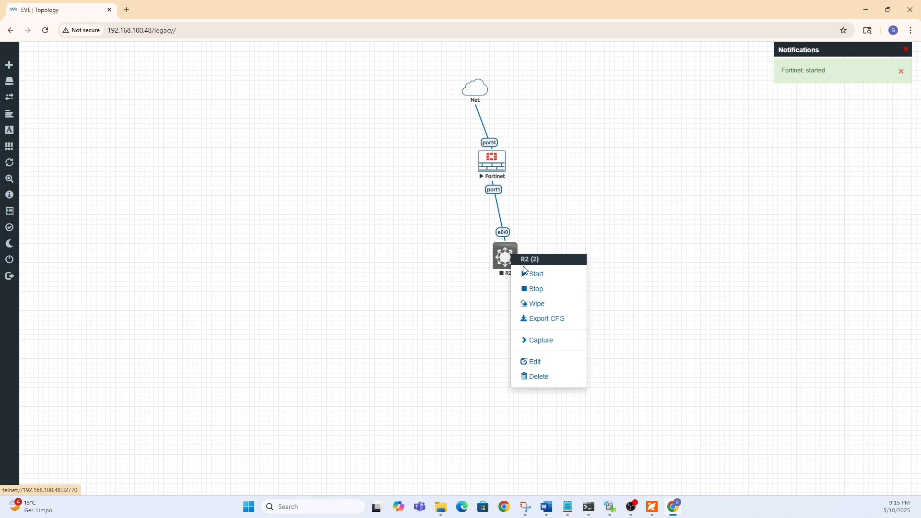
left_click(535, 273)
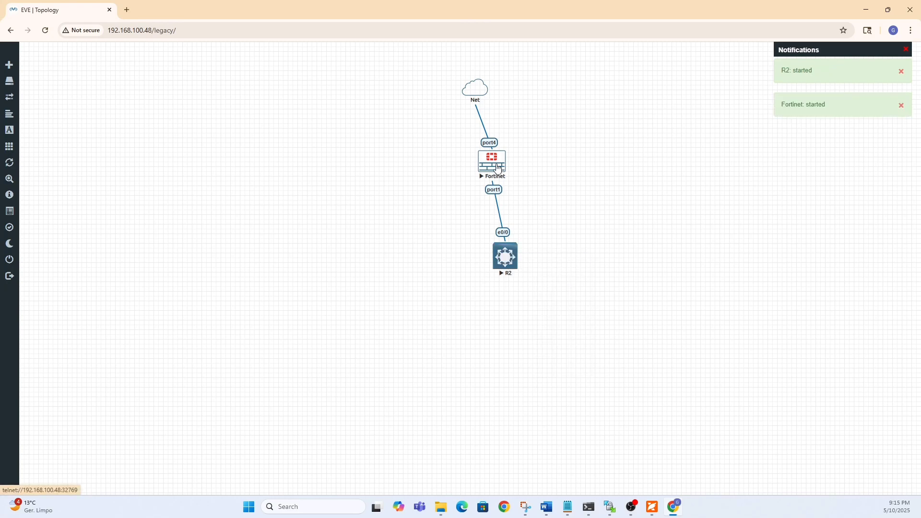
Launch the Fortinet console in SecureCRT and bring its window forward.
left_click(493, 165)
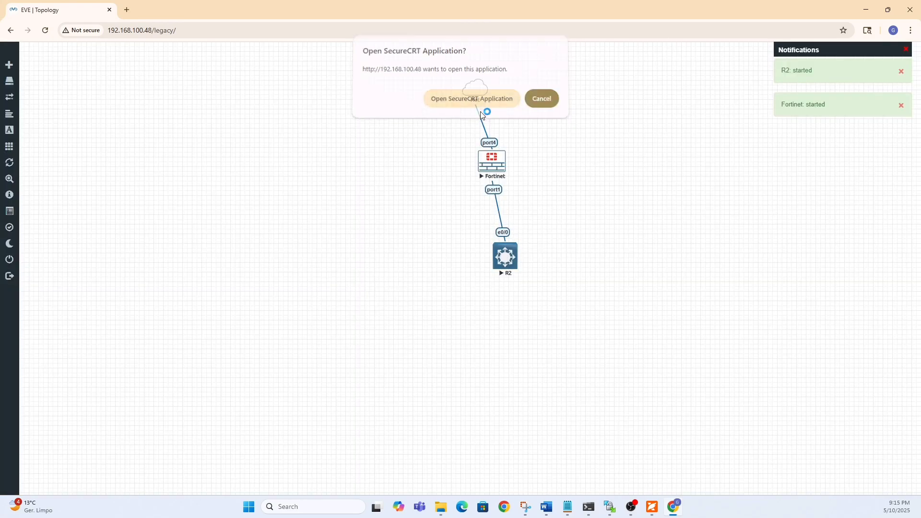
left_click(472, 98)
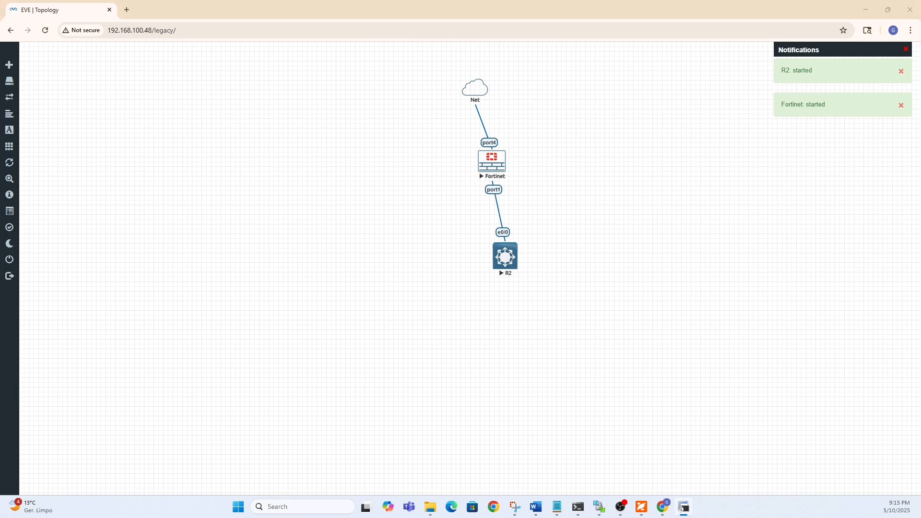
left_click(900, 105)
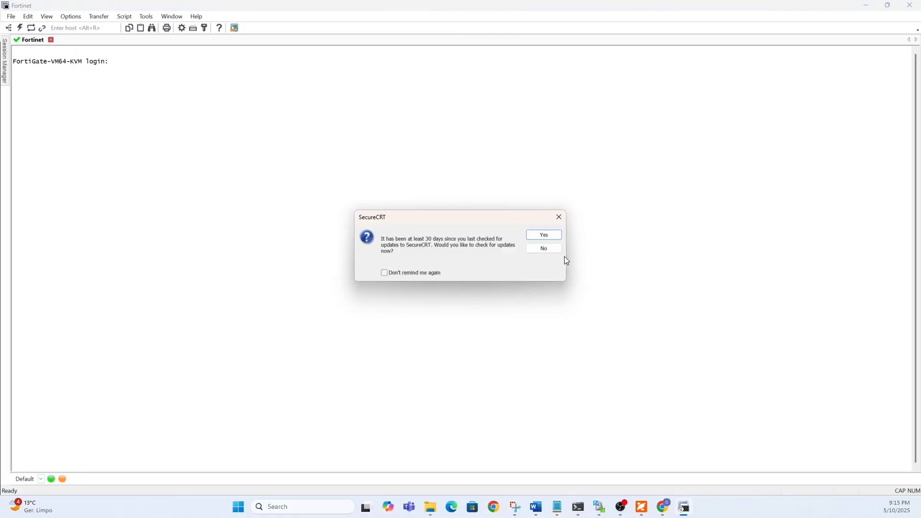
Decline SecureCRT's update check, leaving the Telnet session at the FortiGate login.
left_click(543, 247)
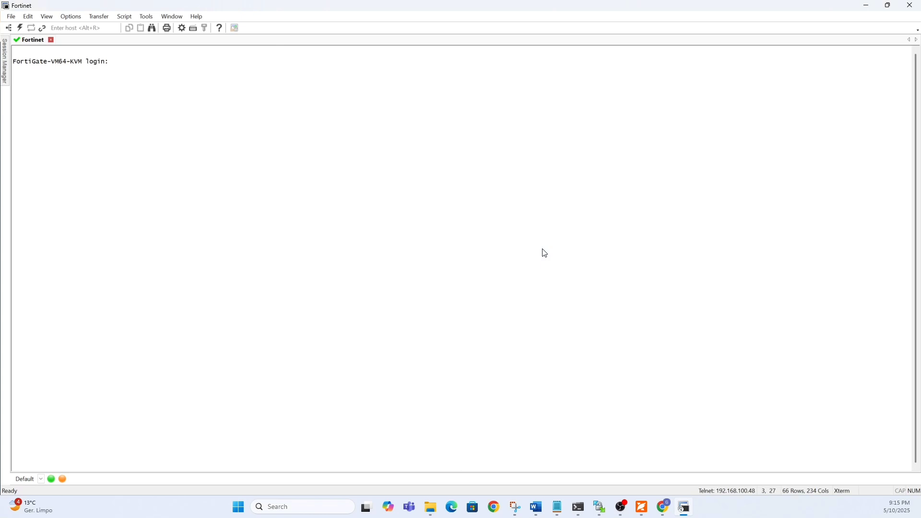
Log in as admin with a blank password and begin typing 'sh config' at the prompt.
type("admin")
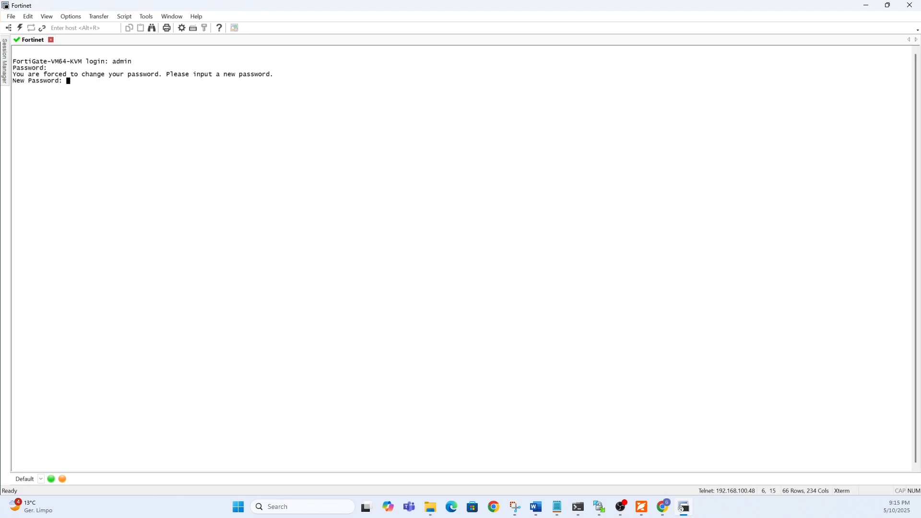
key("Enter")
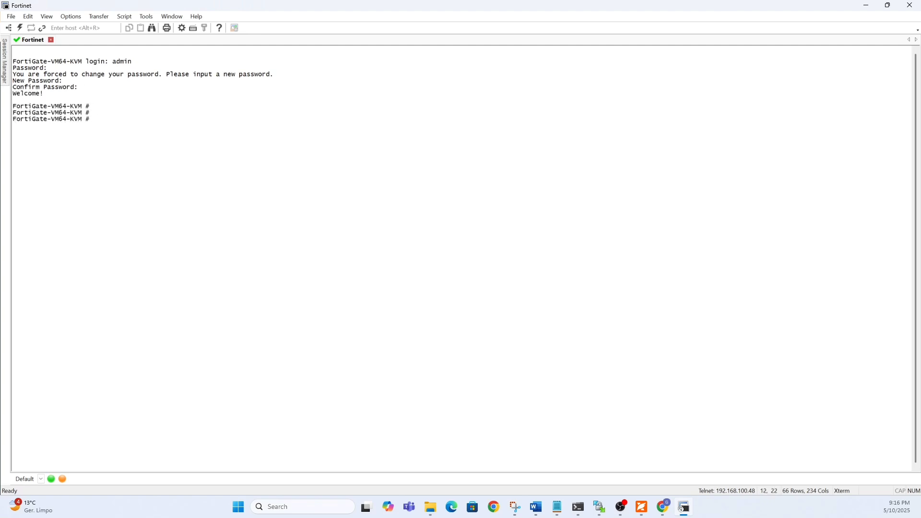
type("sh c")
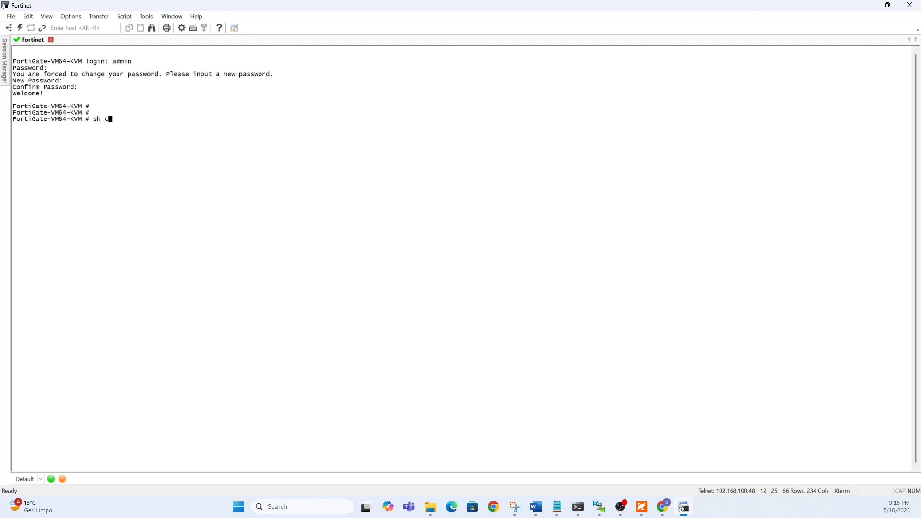
type("onfig4")
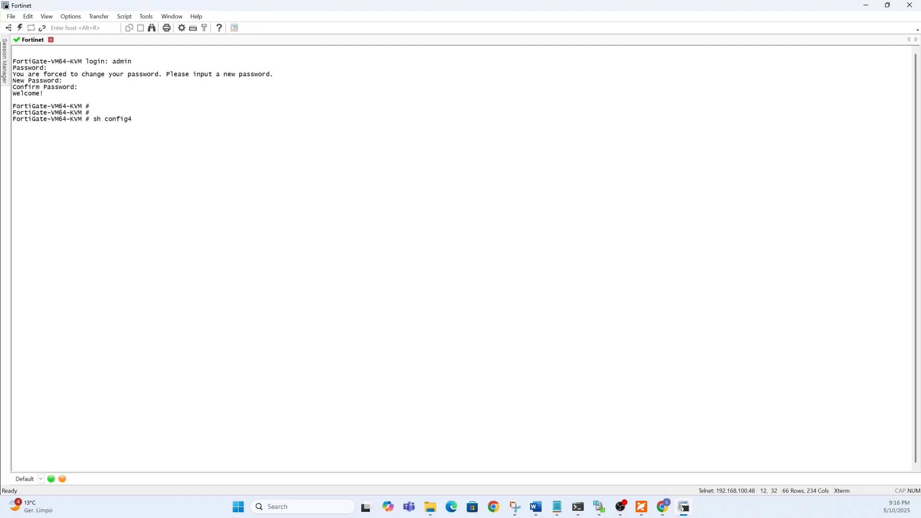
key("BackSpace")
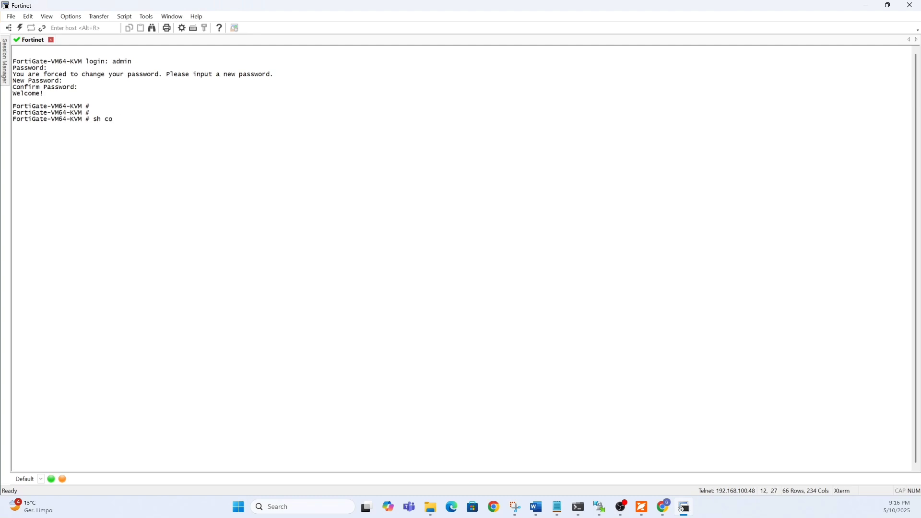